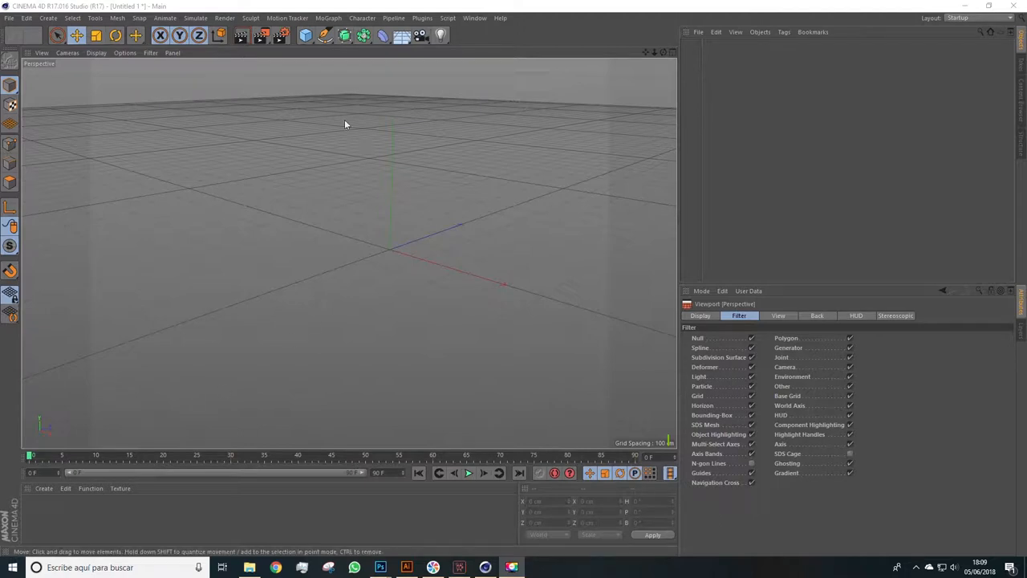
{"action": "mouse_move", "coordinate": [247, 241]}
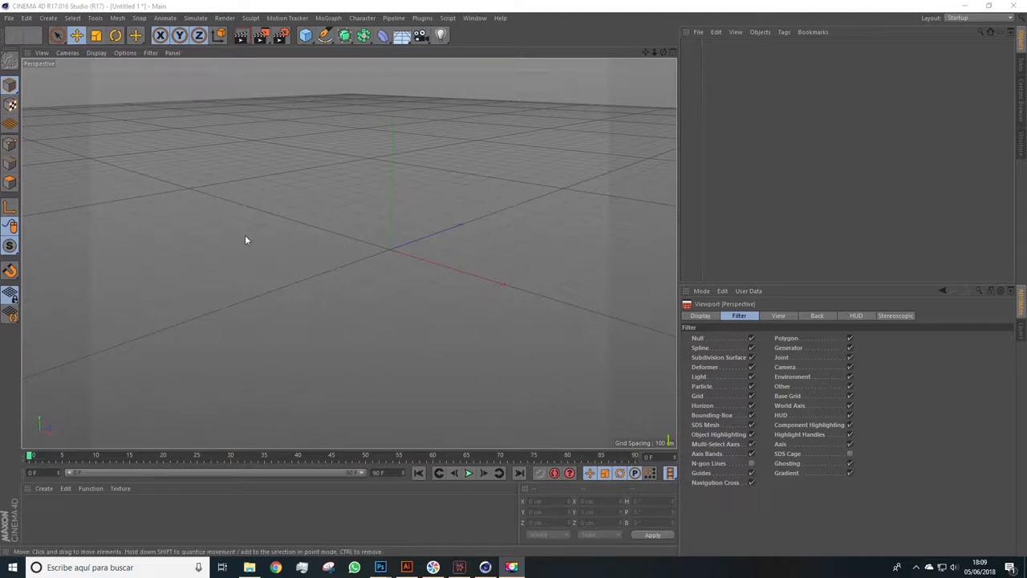
{"action": "mouse_move", "coordinate": [260, 234]}
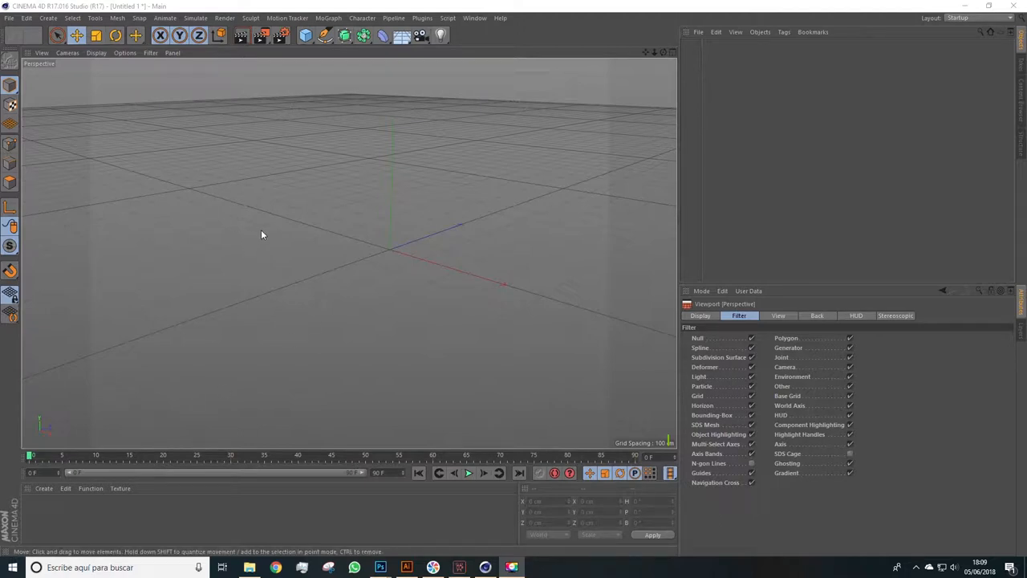
{"action": "mouse_move", "coordinate": [279, 118]}
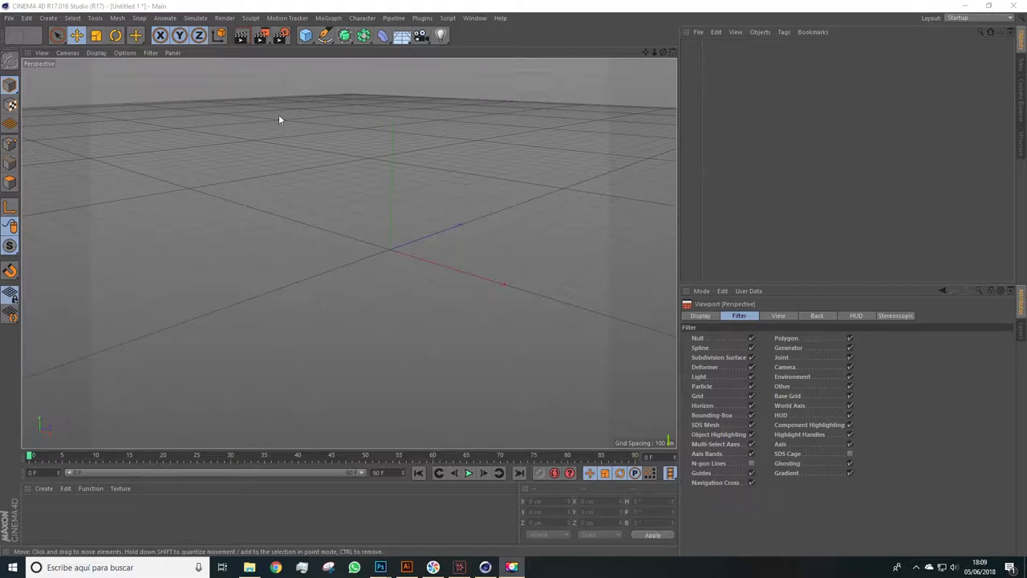
Step: Add a cube with 2 segments per axis, shown in Gouraud Shading (Lines)
{"action": "left_click", "coordinate": [305, 35]}
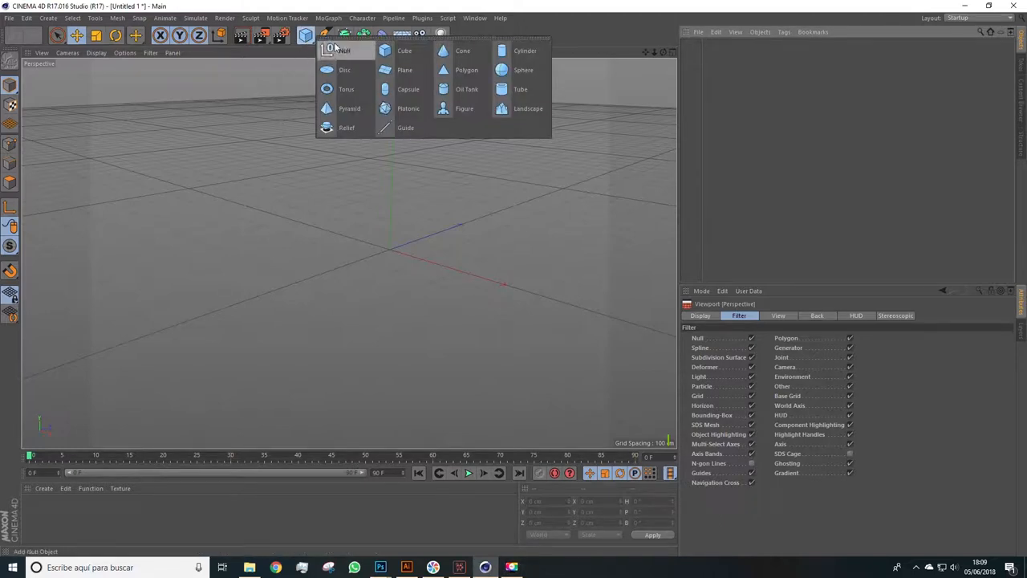
{"action": "left_click", "coordinate": [405, 49]}
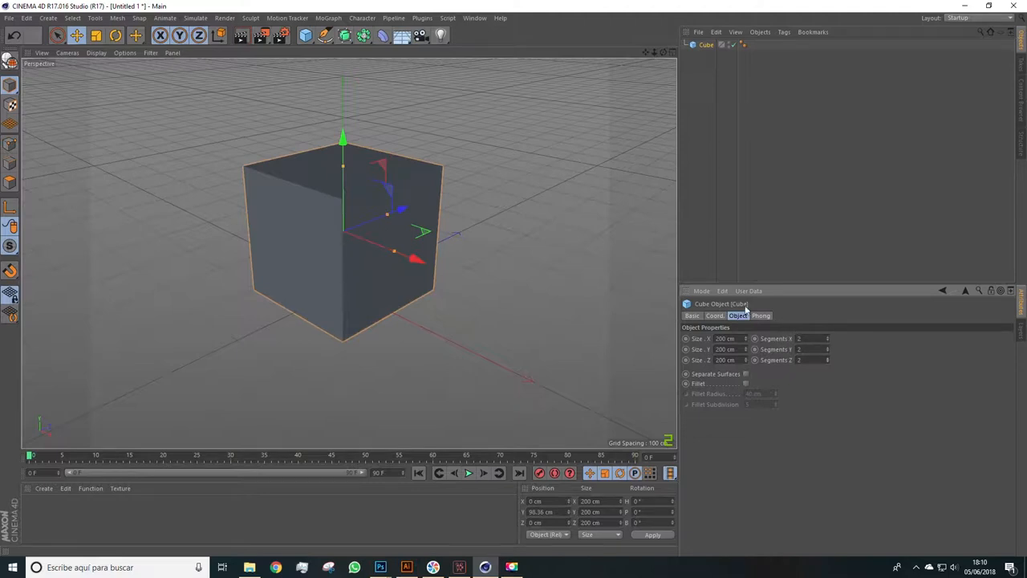
{"action": "left_click", "coordinate": [96, 51]}
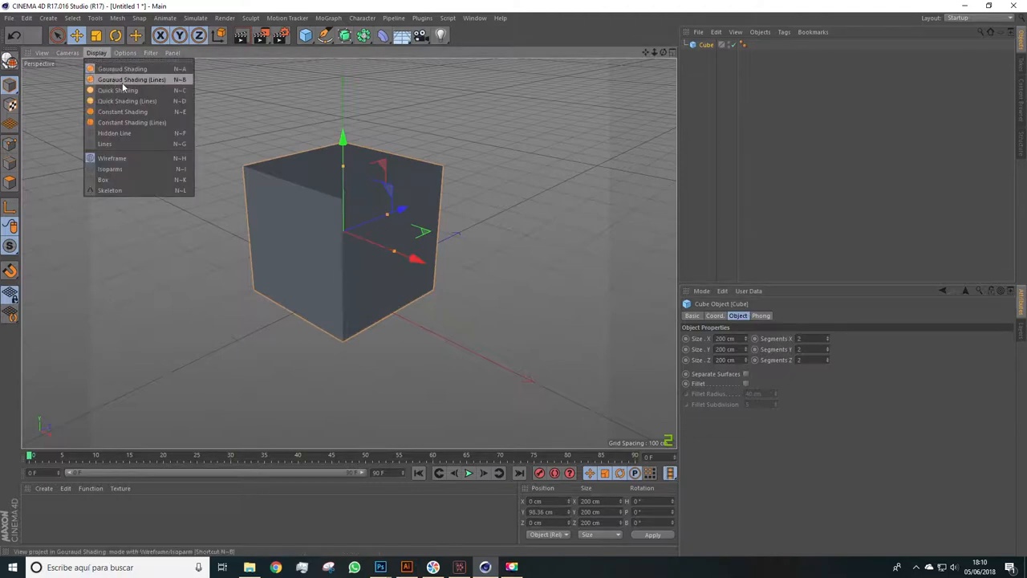
{"action": "mouse_move", "coordinate": [136, 80]}
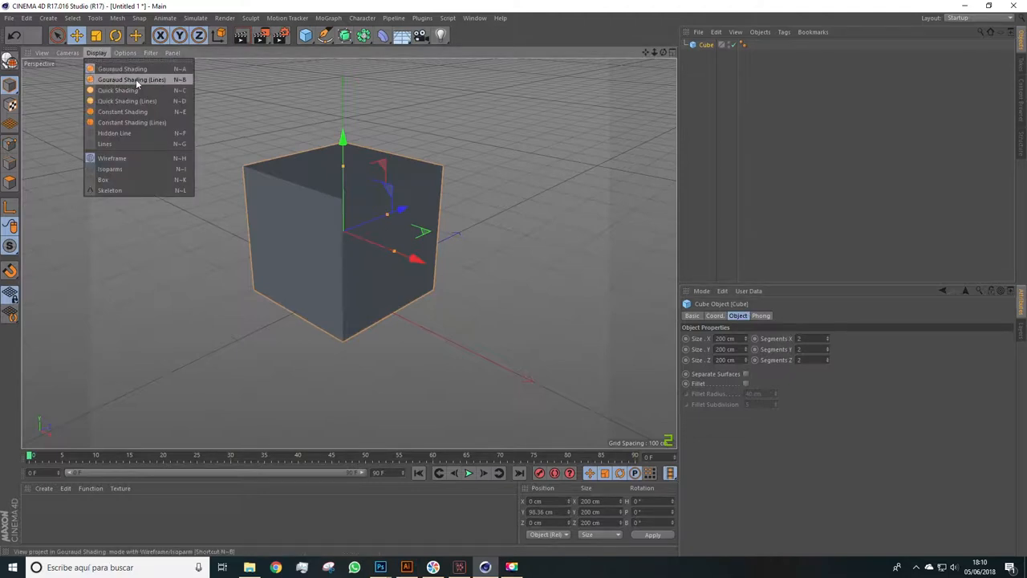
{"action": "left_click", "coordinate": [132, 78]}
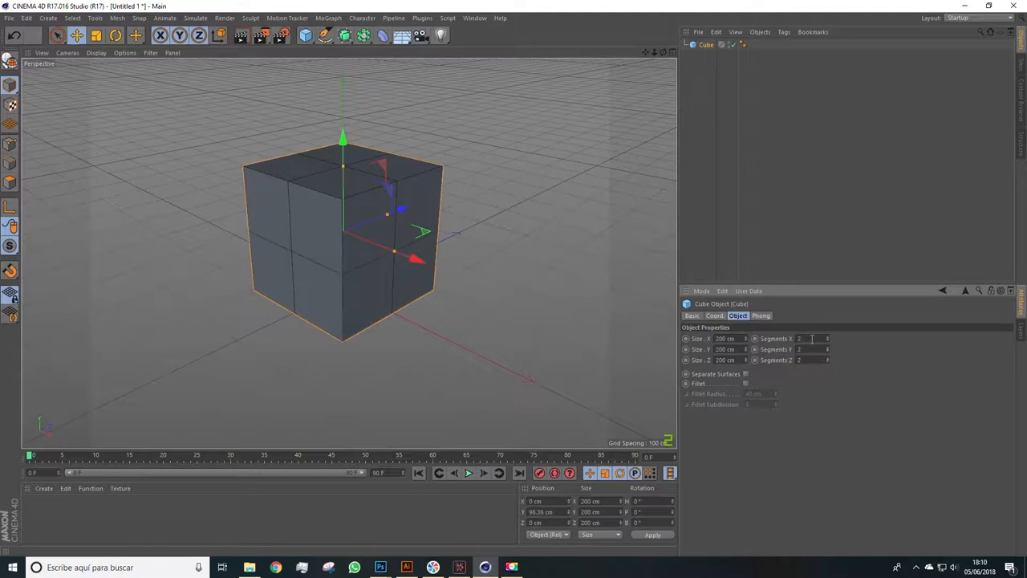
{"action": "mouse_move", "coordinate": [786, 340]}
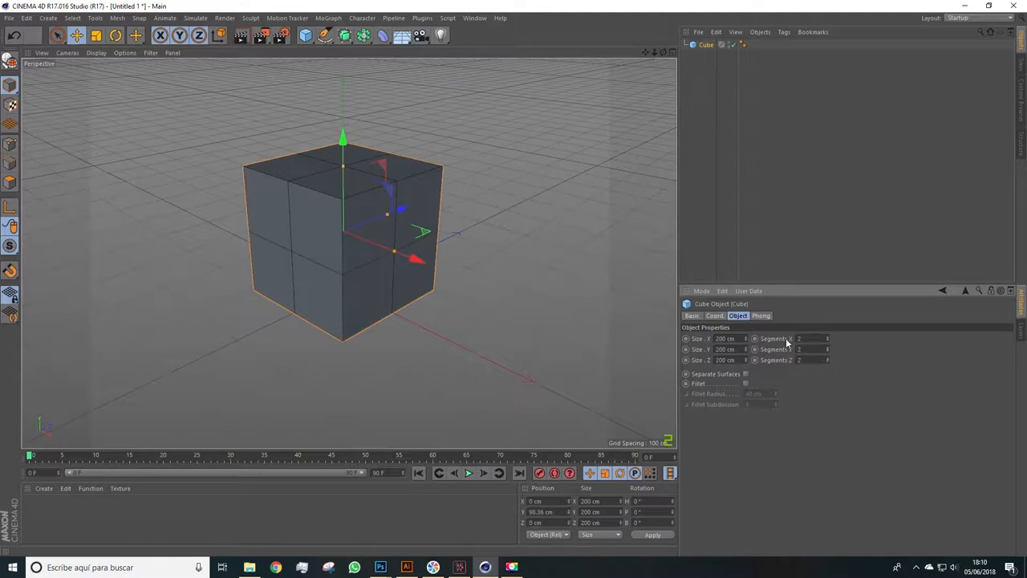
{"action": "left_click_drag", "start_coordinate": [393, 227], "coordinate": [350, 257]}
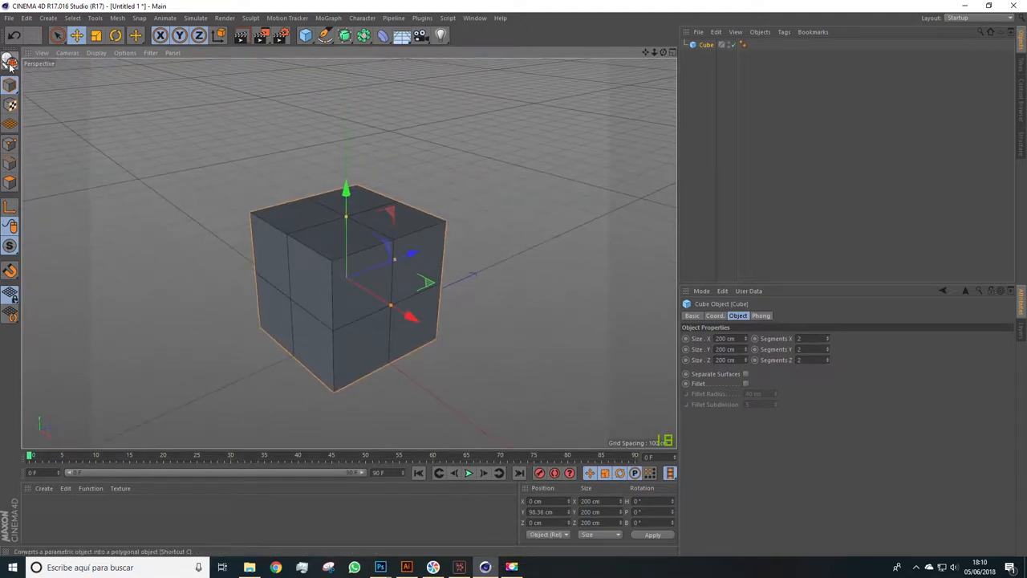
{"action": "mouse_move", "coordinate": [11, 61]}
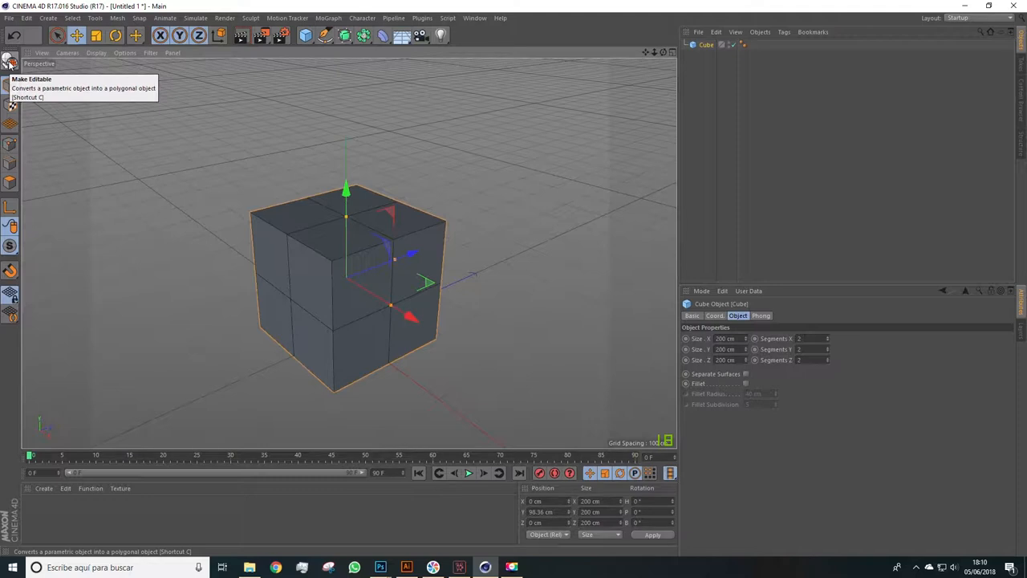
Step: Make the cube editable, scale its bottom points inward and select the top polygons
{"action": "left_click", "coordinate": [13, 61]}
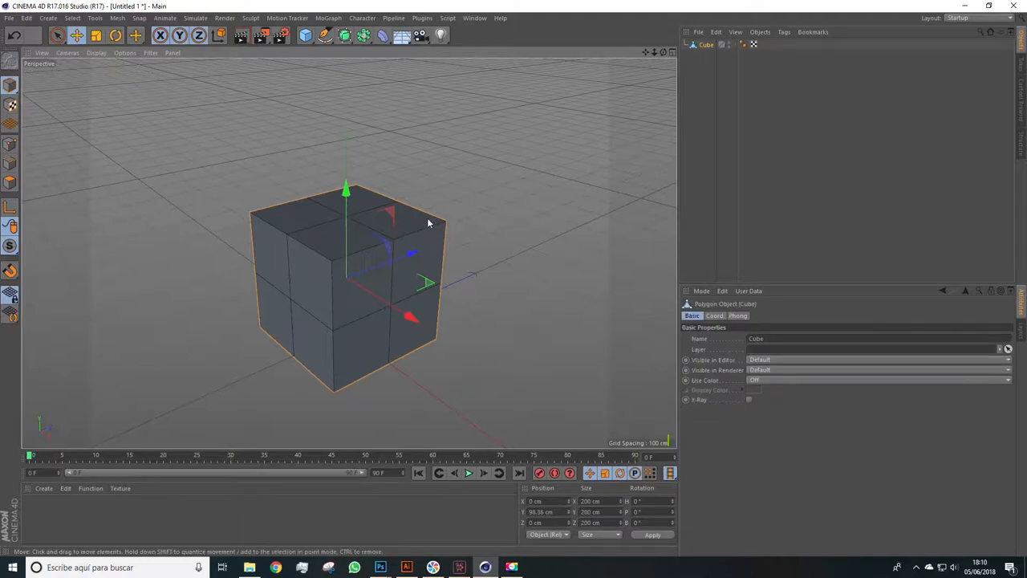
{"action": "mouse_move", "coordinate": [239, 455]}
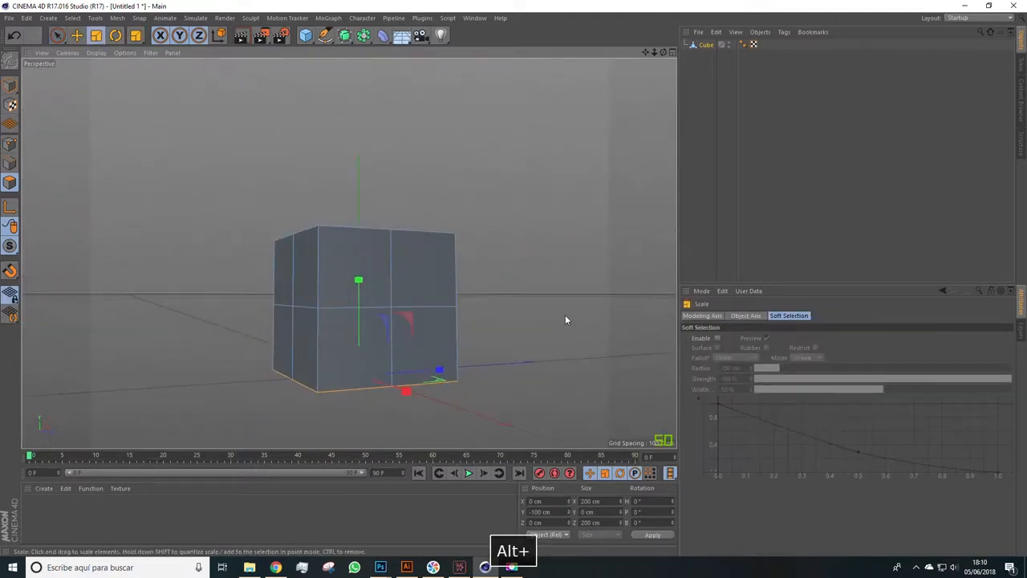
{"action": "left_click_drag", "start_coordinate": [404, 392], "coordinate": [414, 370]}
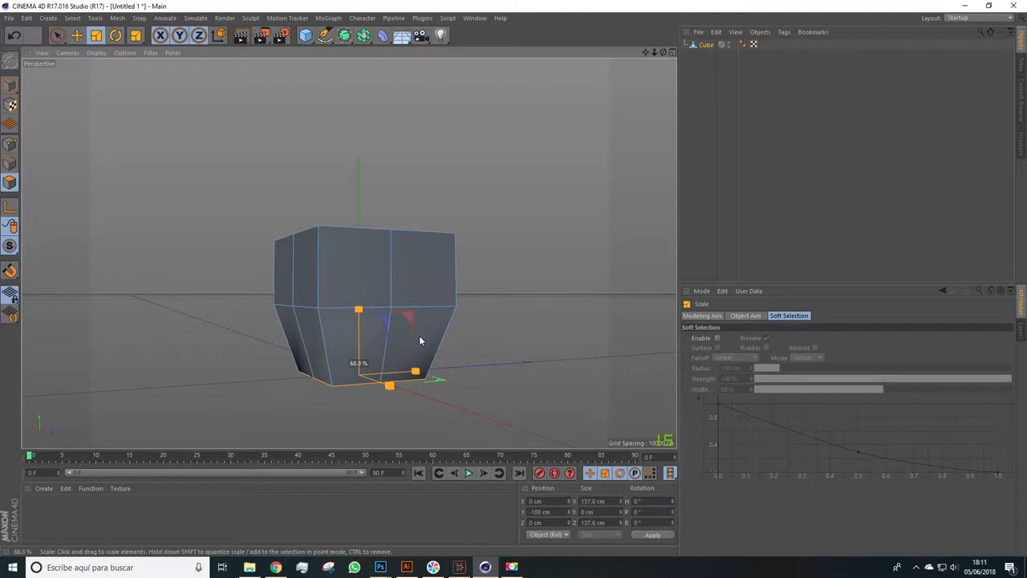
{"action": "key", "text": "space"}
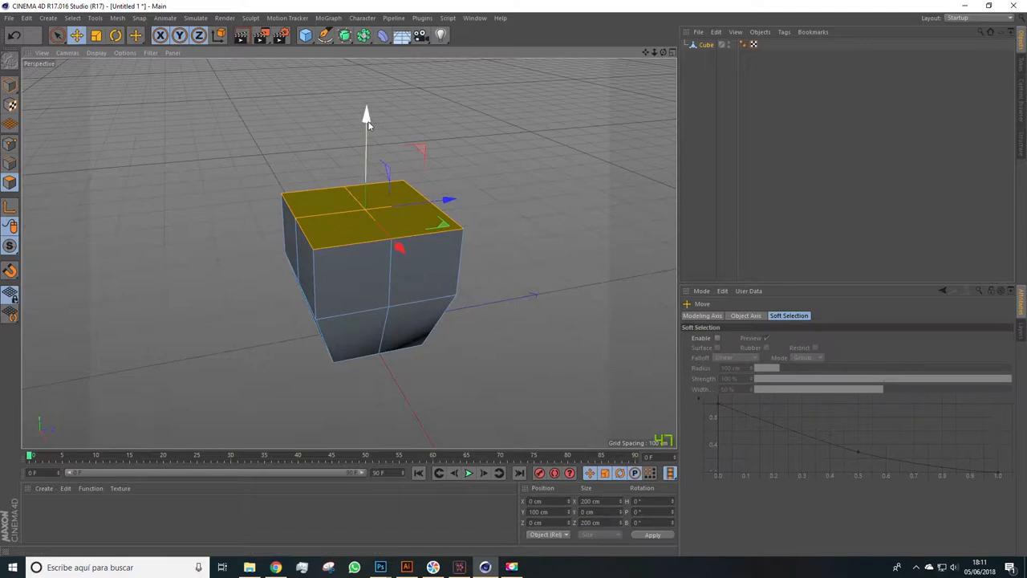
{"action": "left_click", "coordinate": [77, 36]}
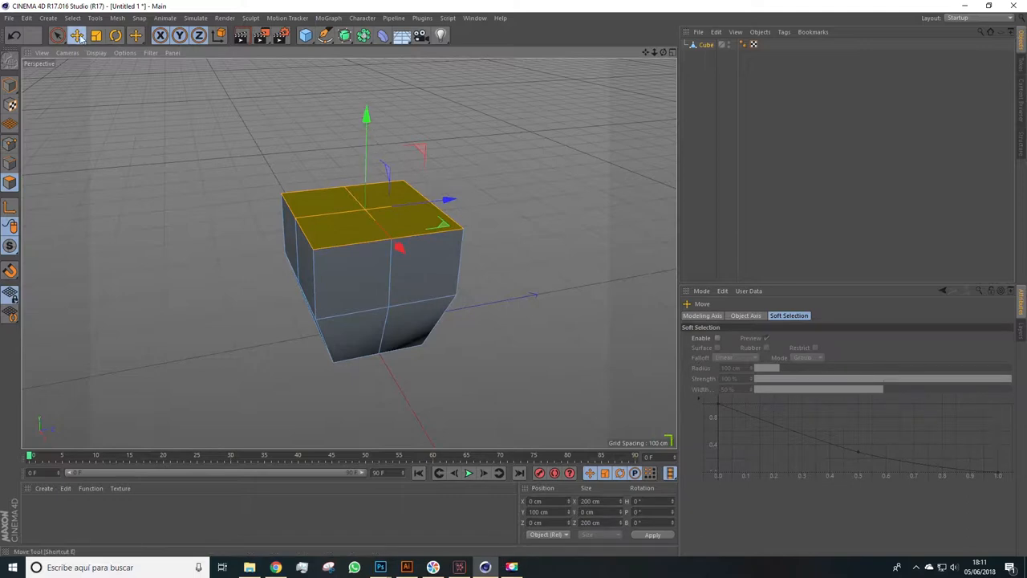
{"action": "mouse_move", "coordinate": [96, 35]}
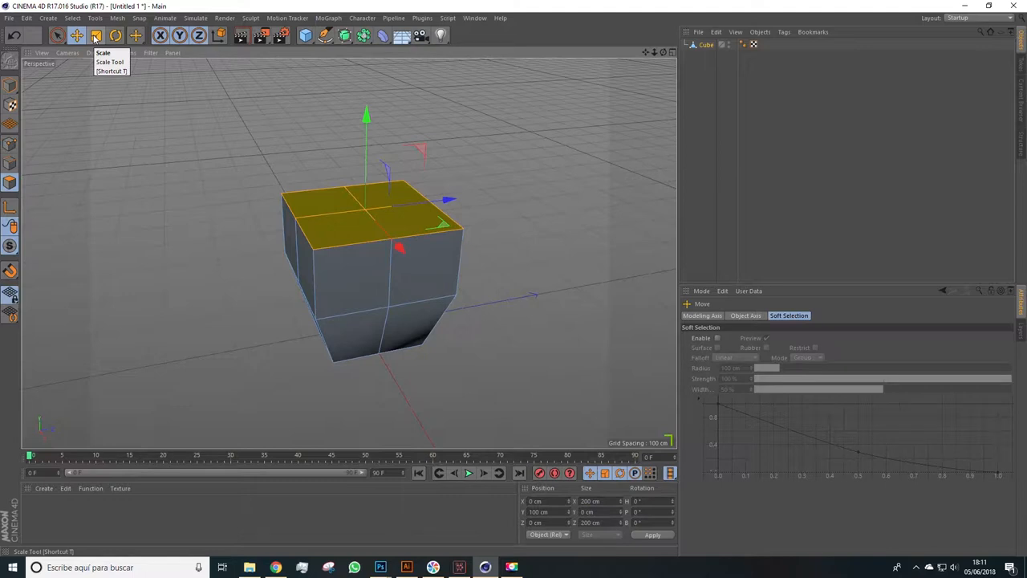
{"action": "left_click", "coordinate": [96, 35]}
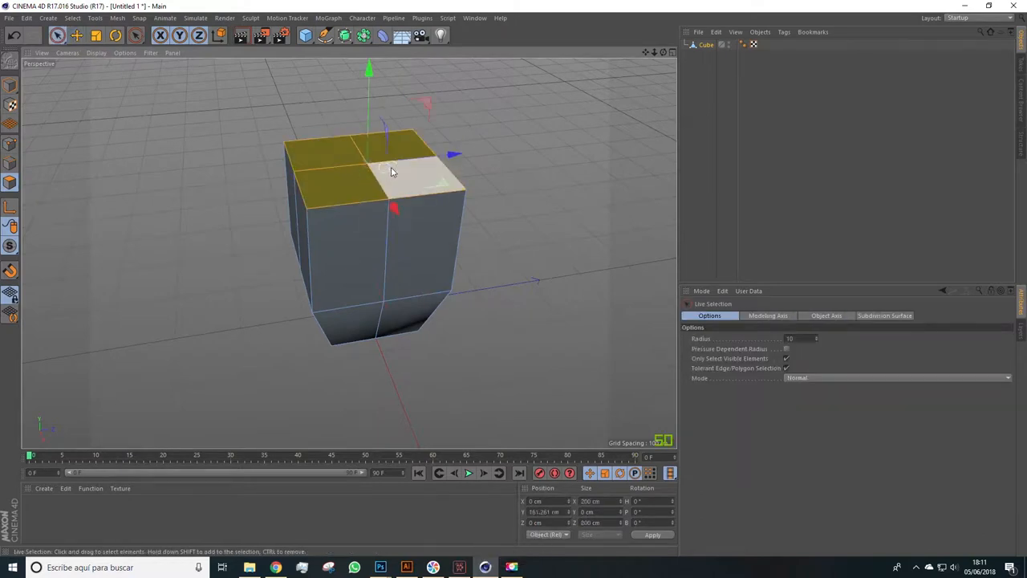
Step: Extrude Inner the top faces into a rim, then extrude them down to hollow the pot
{"action": "right_click", "coordinate": [393, 172]}
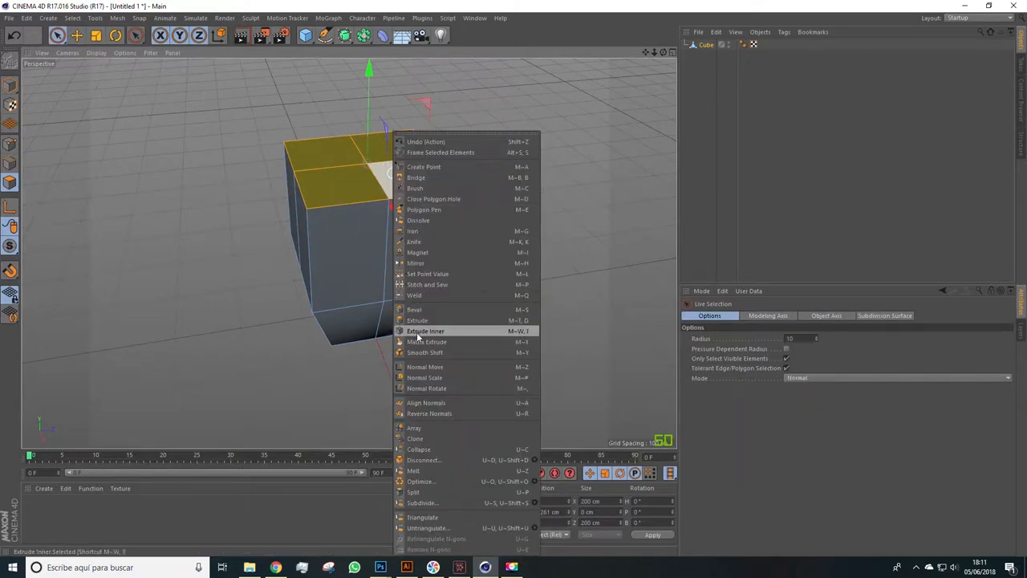
{"action": "left_click", "coordinate": [425, 331]}
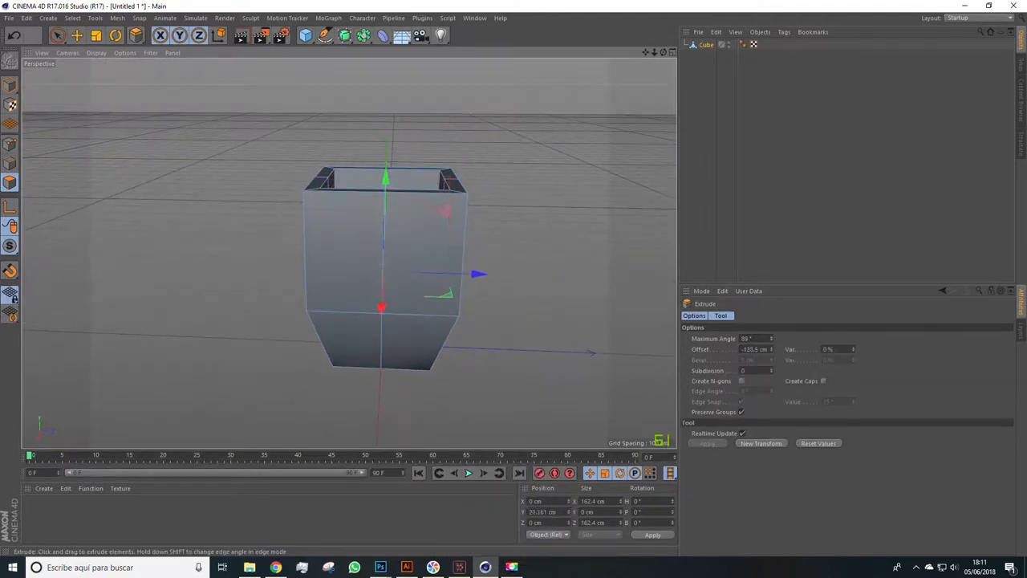
{"action": "key", "text": "ctrl+z"}
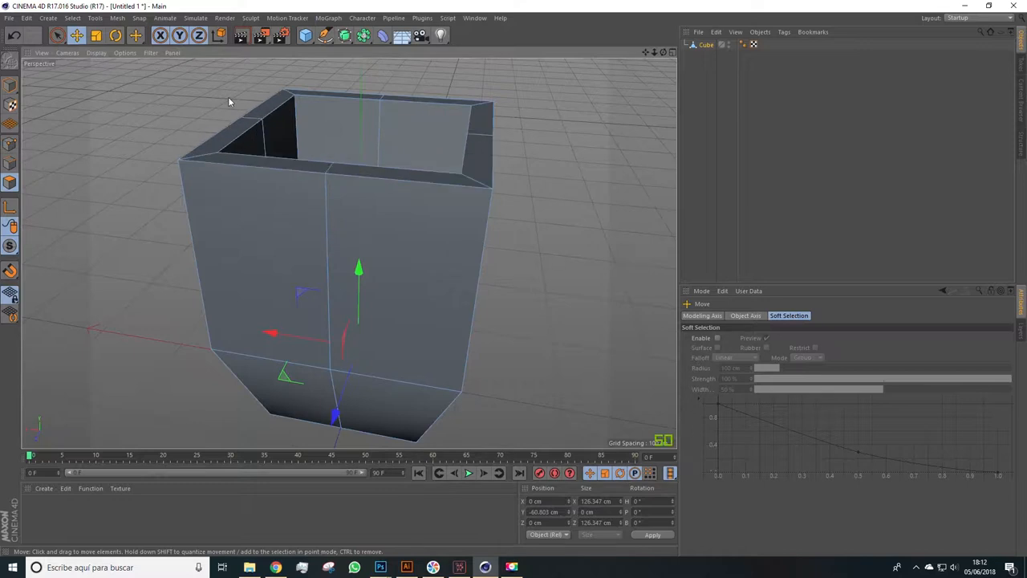
Step: Float the Select palette, loop-select the rim edges, then return to Model mode
{"action": "left_click", "coordinate": [72, 18]}
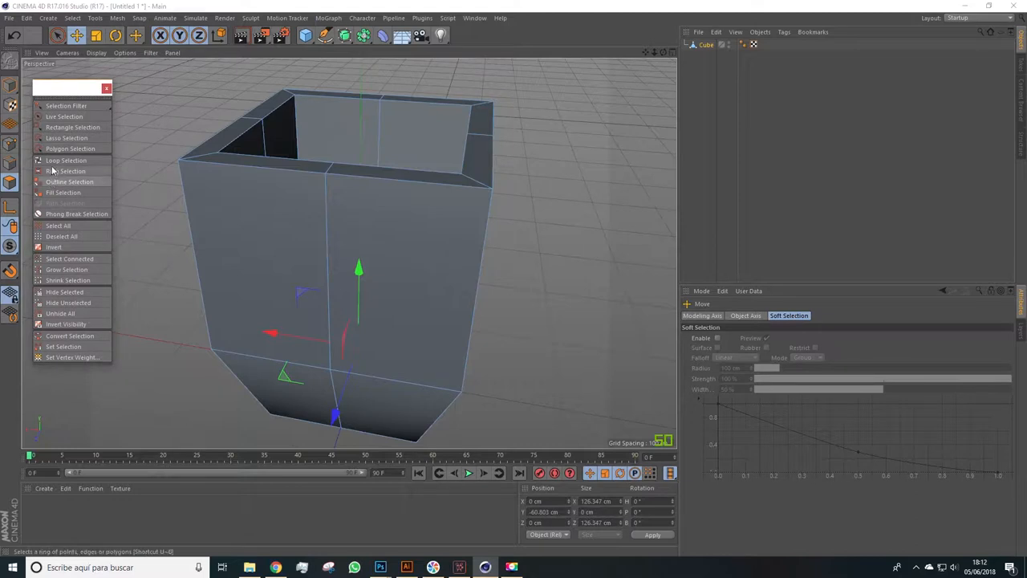
{"action": "left_click", "coordinate": [66, 161]}
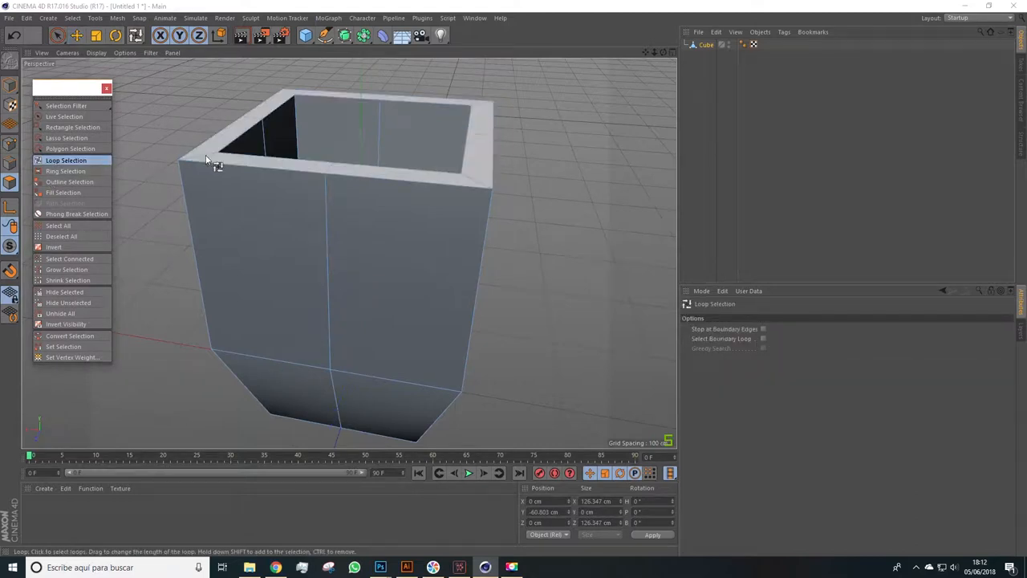
{"action": "left_click", "coordinate": [205, 159]}
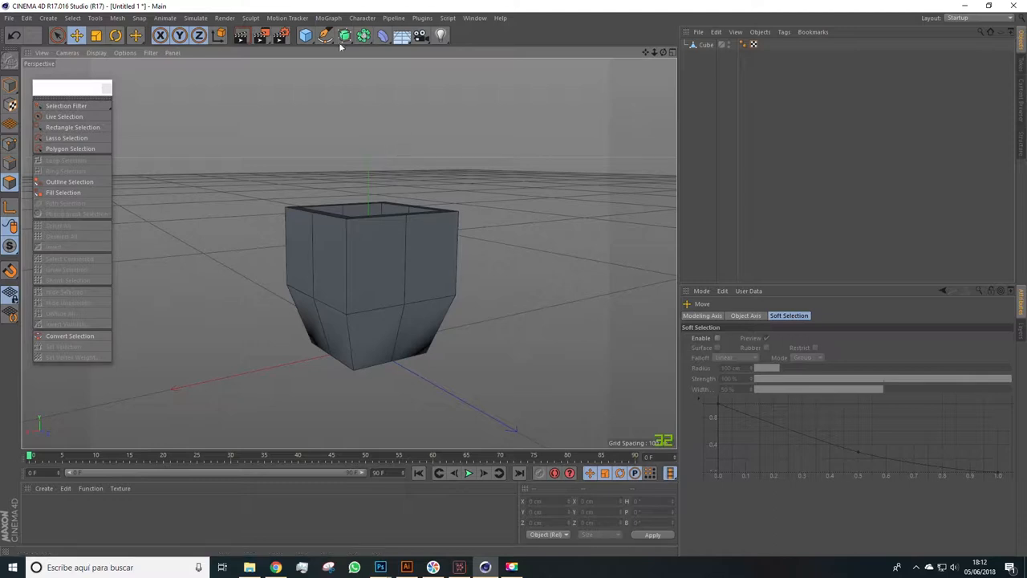
{"action": "left_click", "coordinate": [345, 35]}
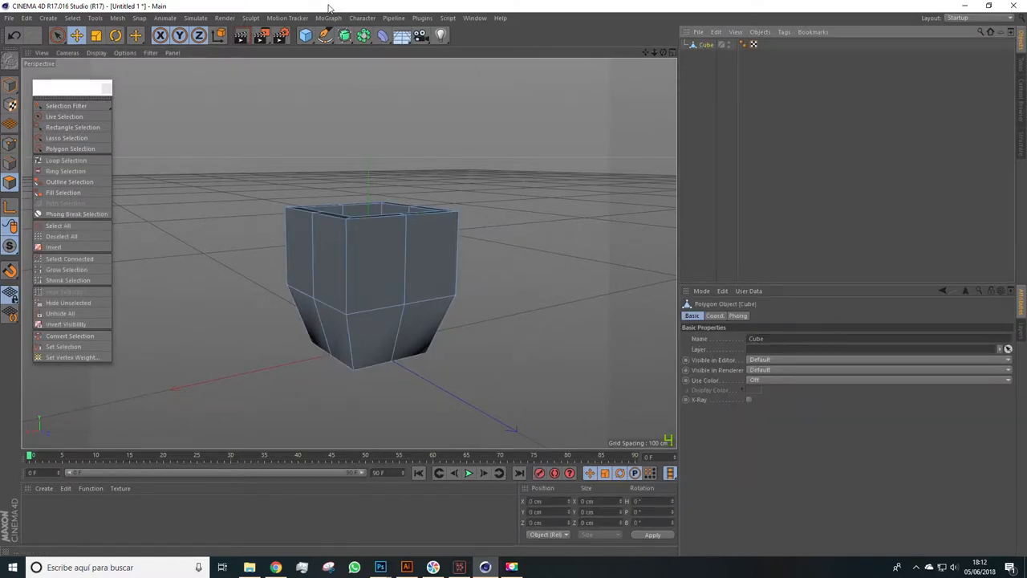
Step: Parent the pot under a Subdivision Surface and disable it to show the blocky mesh
{"action": "left_click", "coordinate": [343, 35]}
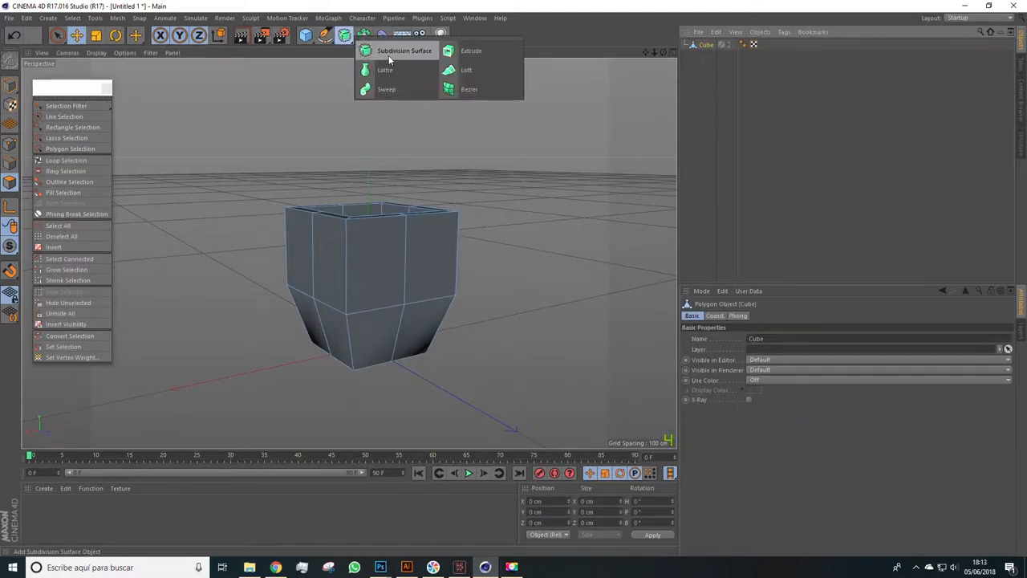
{"action": "left_click", "coordinate": [405, 50]}
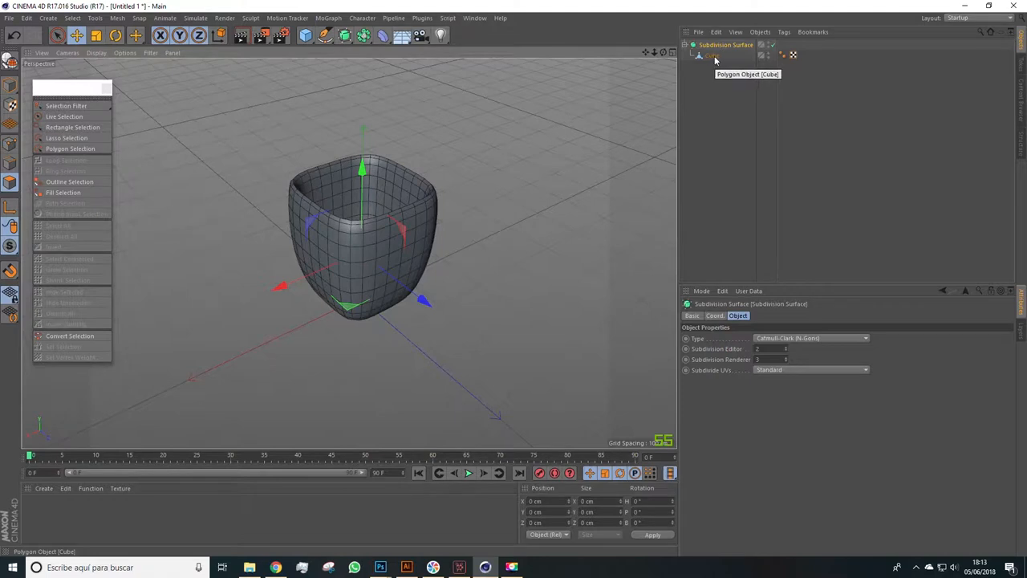
{"action": "mouse_move", "coordinate": [713, 53]}
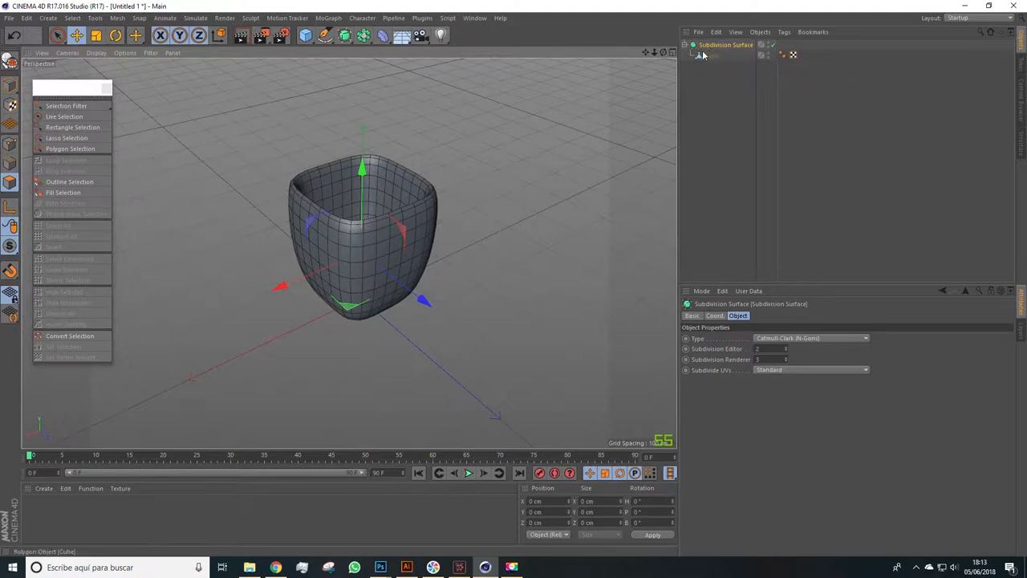
{"action": "left_click", "coordinate": [726, 45]}
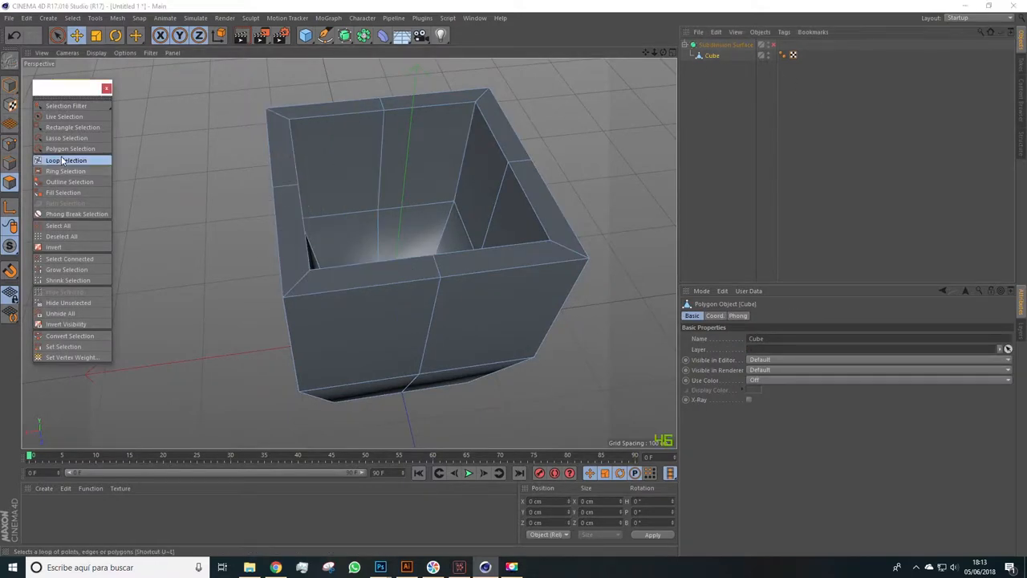
Step: Loop-select the rim, clear it, then ring-select the edges across the rim thickness
{"action": "left_click", "coordinate": [66, 160]}
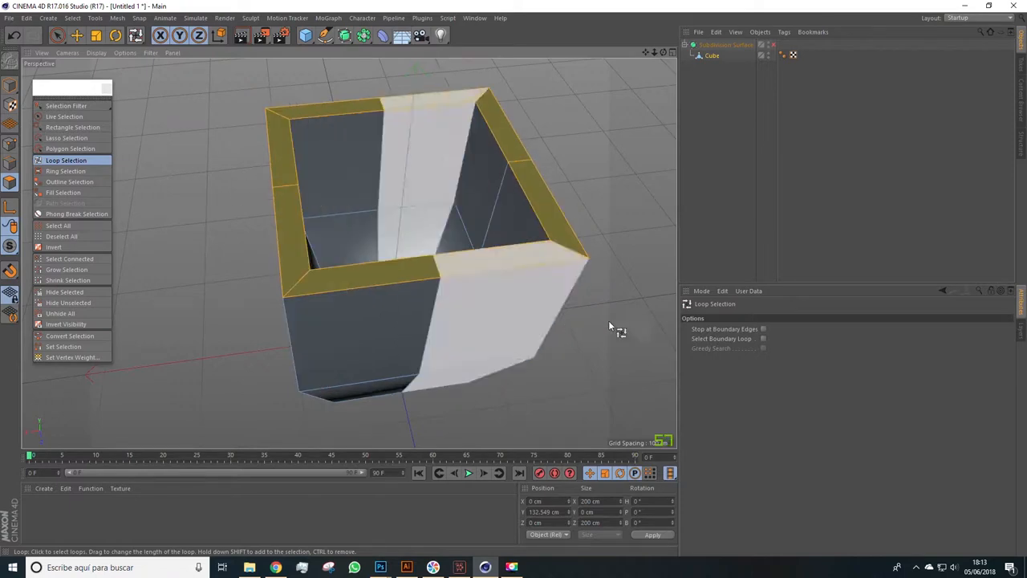
{"action": "left_click", "coordinate": [970, 17]}
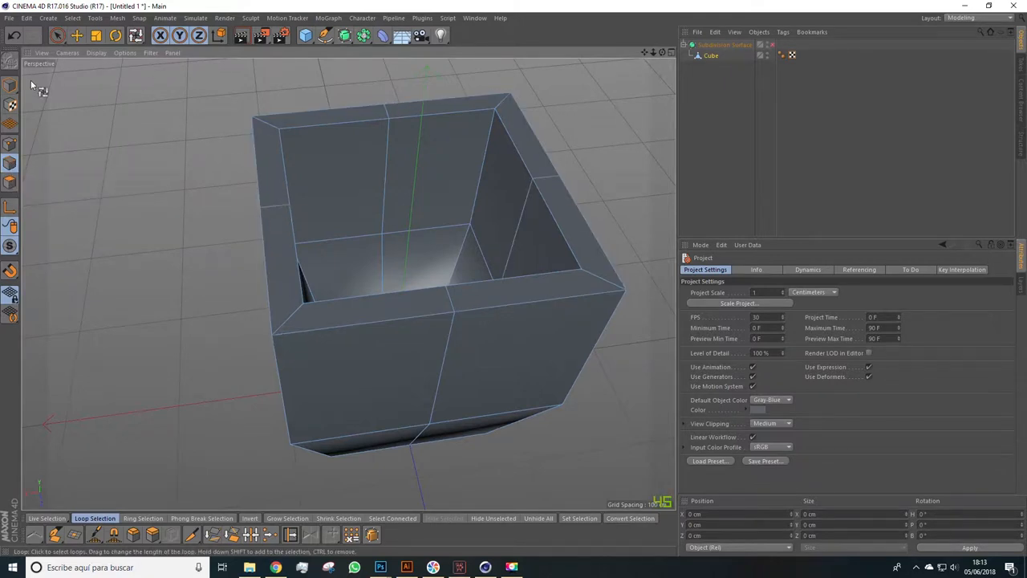
{"action": "left_click", "coordinate": [74, 18]}
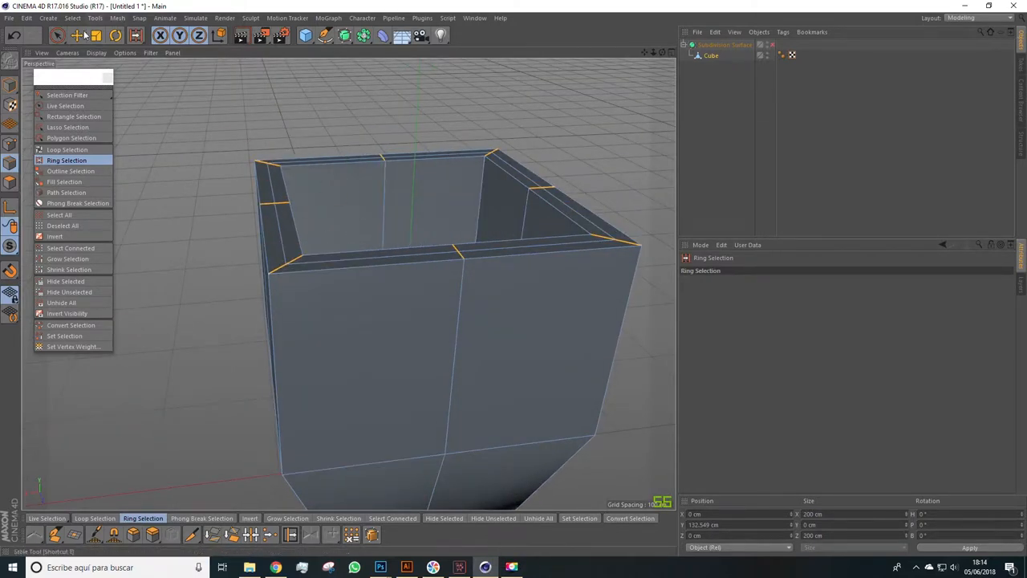
Step: Re-enable the Subdivision Surface and orbit around the smoothed pot and its rim
{"action": "left_click", "coordinate": [64, 106]}
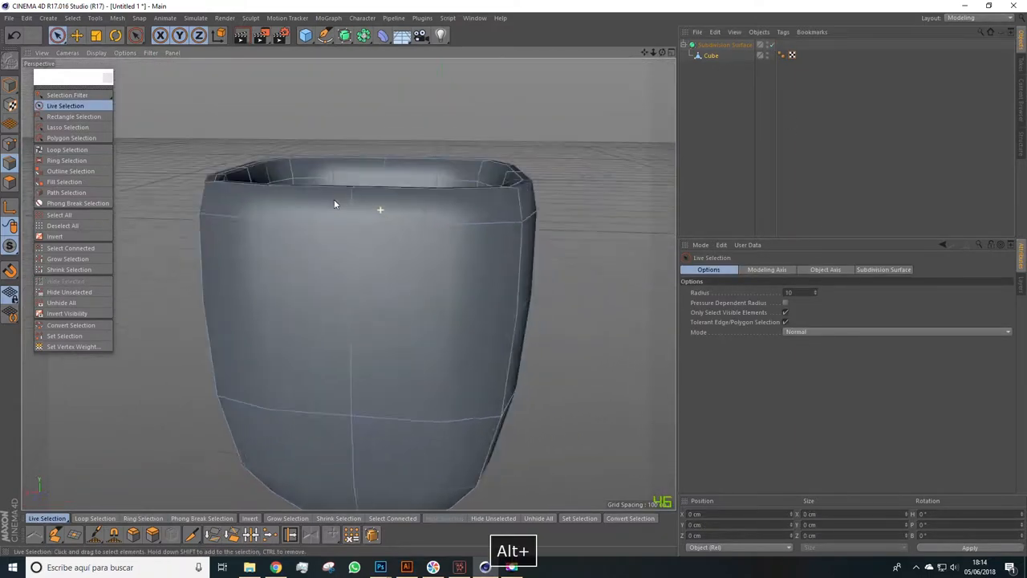
{"action": "left_click_drag", "start_coordinate": [333, 203], "coordinate": [353, 264]}
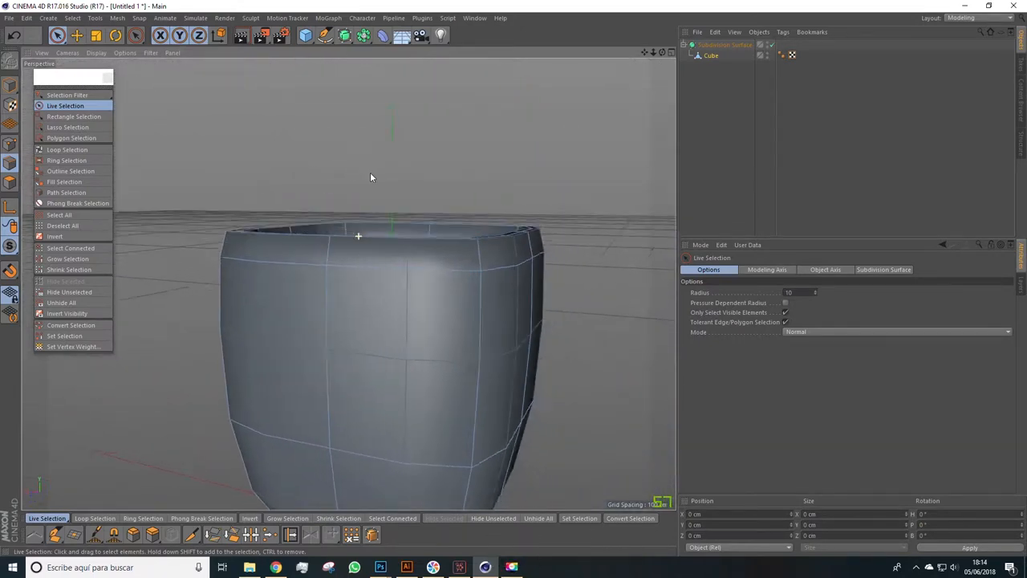
{"action": "left_click_drag", "start_coordinate": [369, 177], "coordinate": [408, 276]}
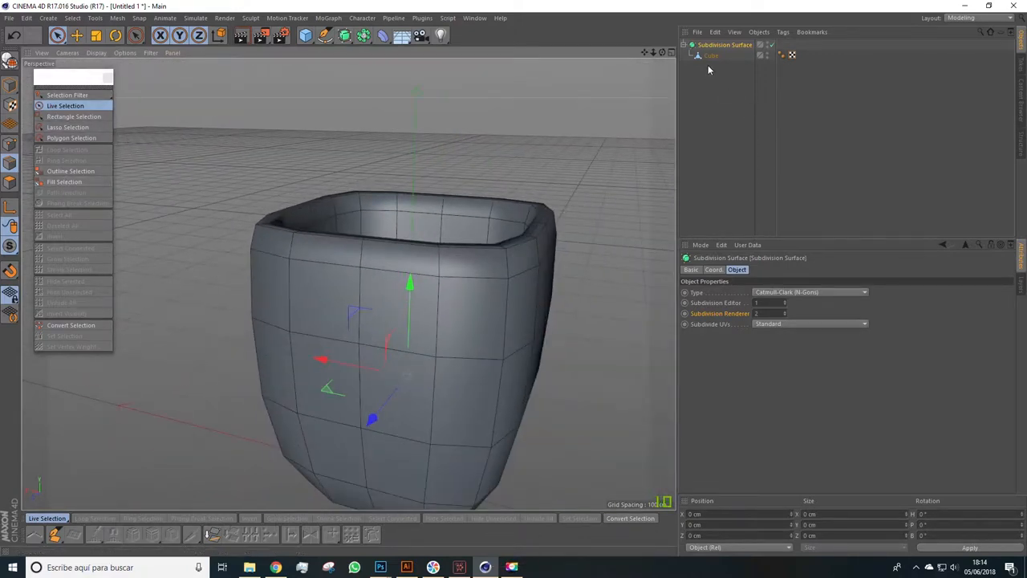
Step: With subdivision off, knife a loop cut around the pot's upper band near its top
{"action": "left_click", "coordinate": [711, 54]}
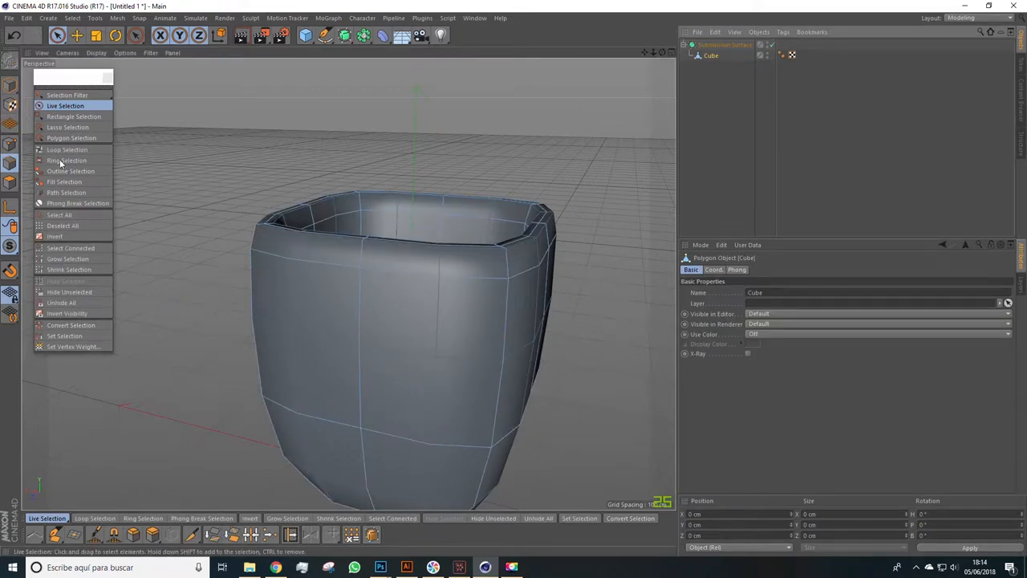
{"action": "left_click", "coordinate": [68, 149]}
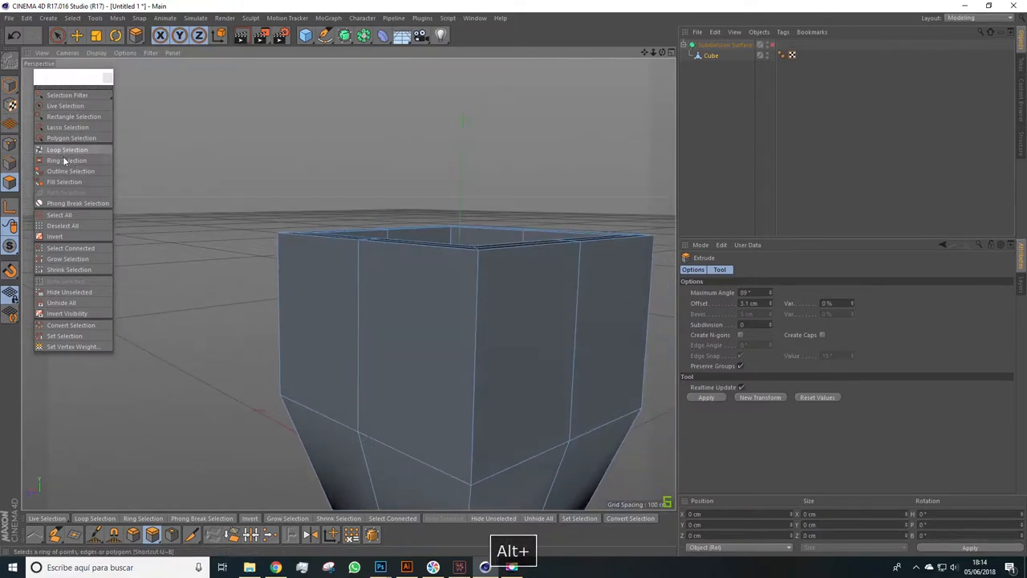
{"action": "left_click", "coordinate": [67, 149]}
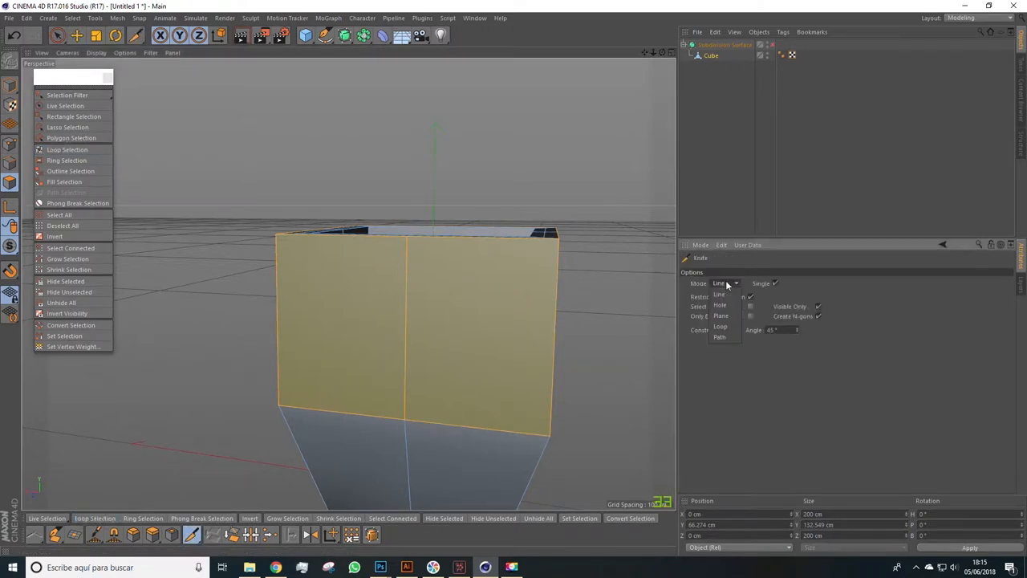
{"action": "mouse_move", "coordinate": [715, 271]}
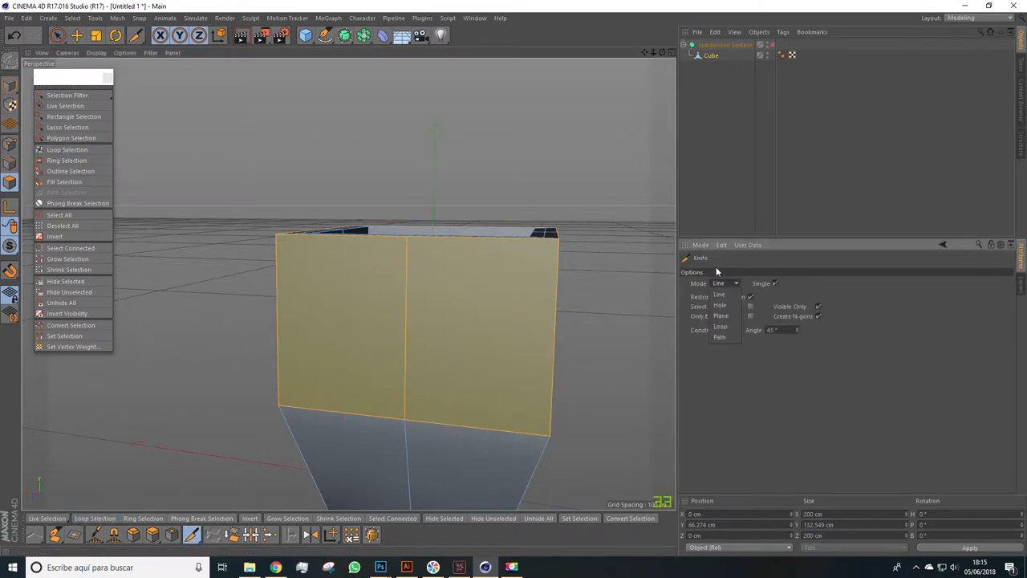
{"action": "left_click", "coordinate": [719, 326]}
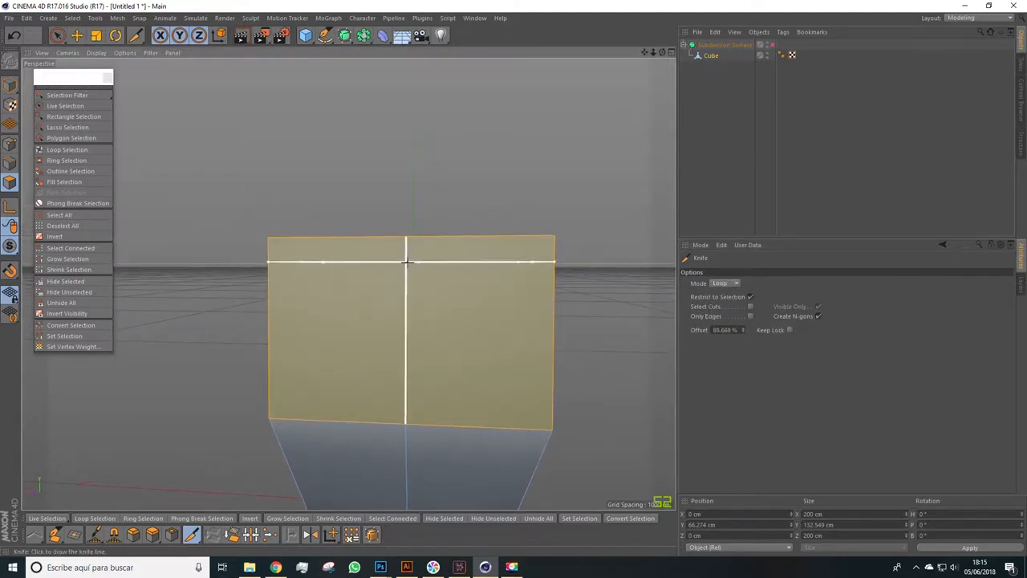
{"action": "key", "text": "ctrl+z"}
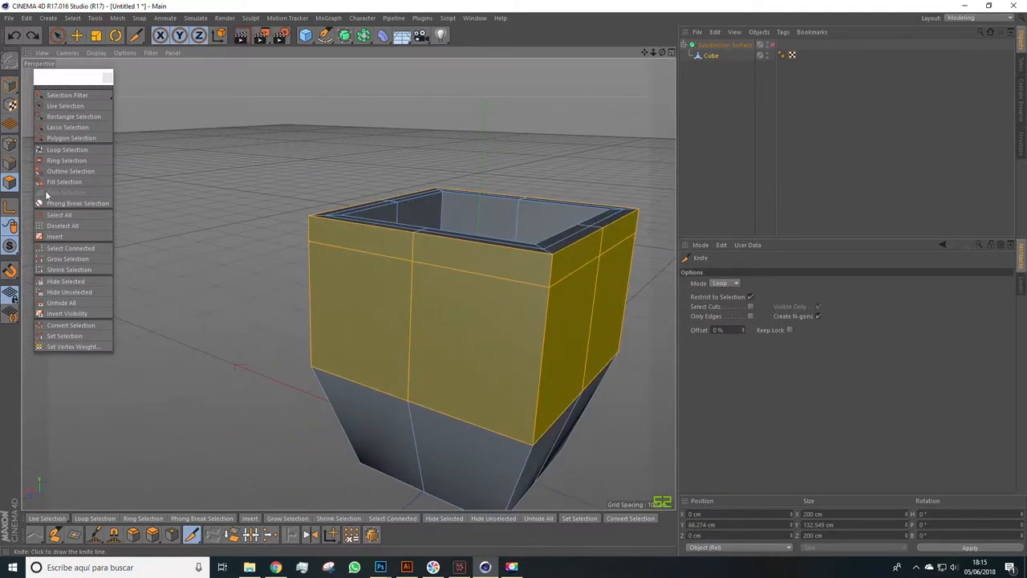
{"action": "left_click", "coordinate": [67, 149]}
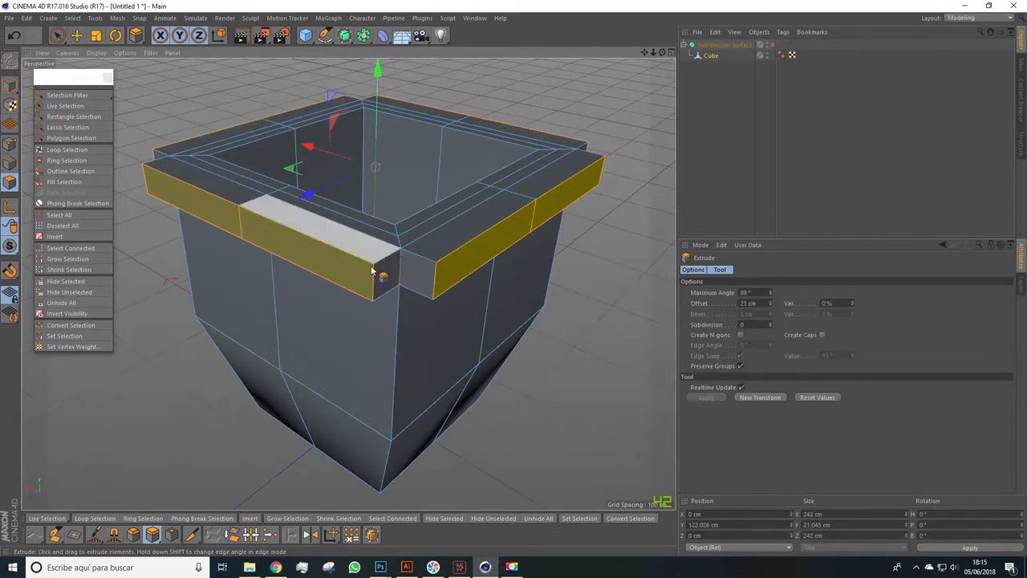
Step: Extrude the rim faces outward into a lip and resize its top edge loop
{"action": "left_click_drag", "start_coordinate": [372, 269], "coordinate": [433, 289]}
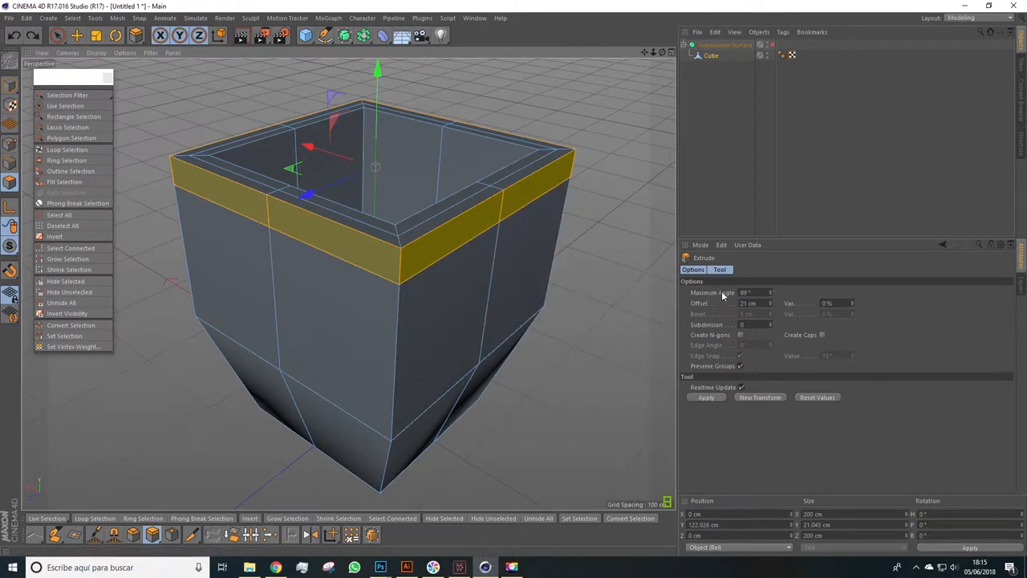
{"action": "mouse_move", "coordinate": [771, 295]}
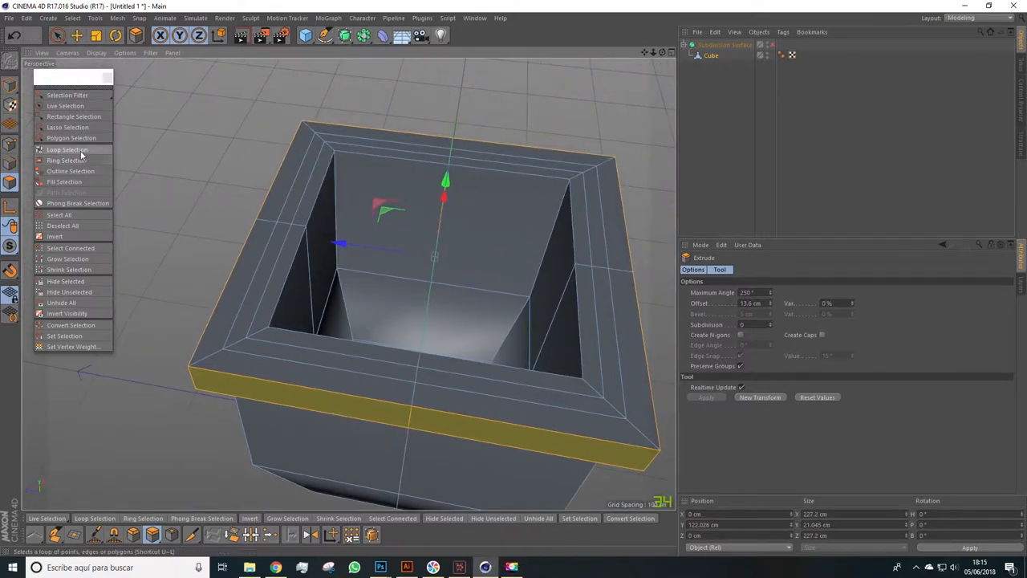
{"action": "left_click", "coordinate": [68, 149]}
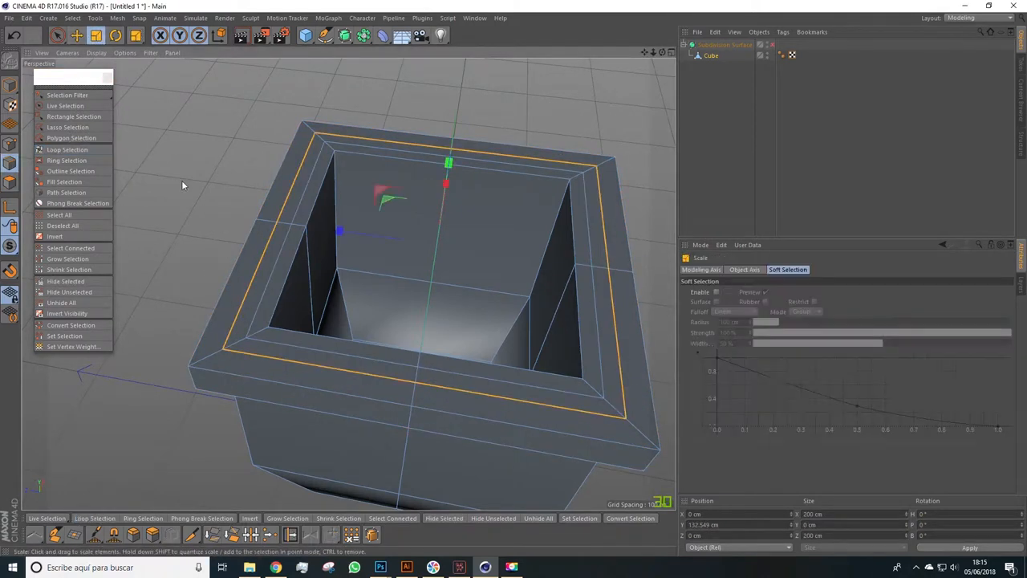
{"action": "left_click_drag", "start_coordinate": [337, 232], "coordinate": [446, 179]}
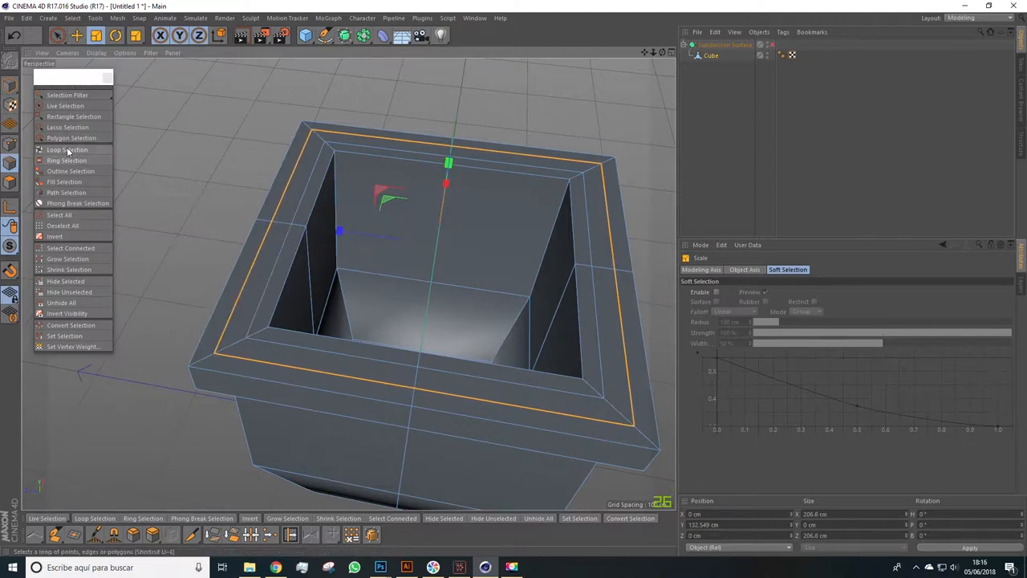
{"action": "left_click", "coordinate": [67, 149]}
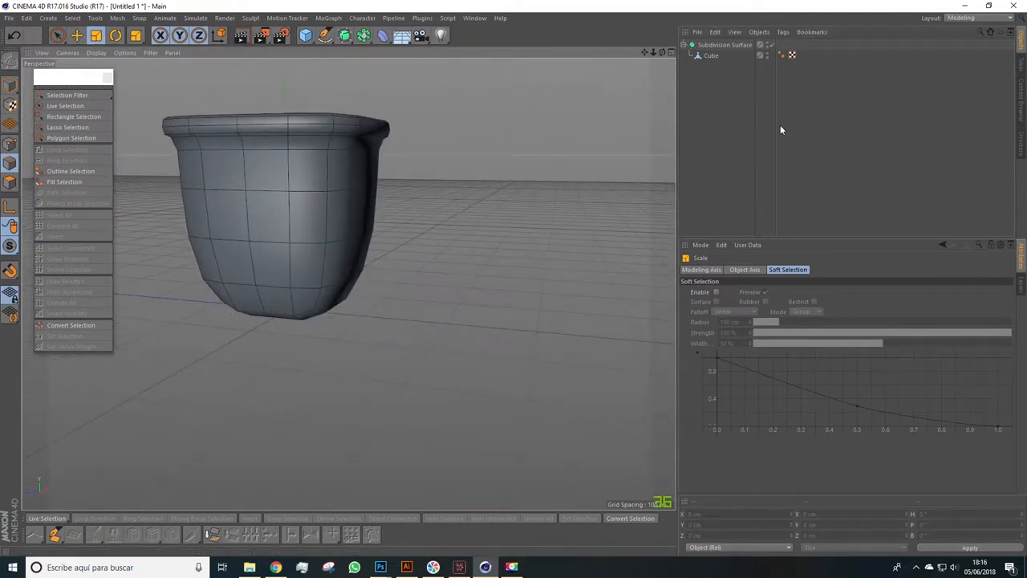
Step: Enable the Subdivision Surface to show the smoothed pot with its flared lip
{"action": "left_click", "coordinate": [778, 45]}
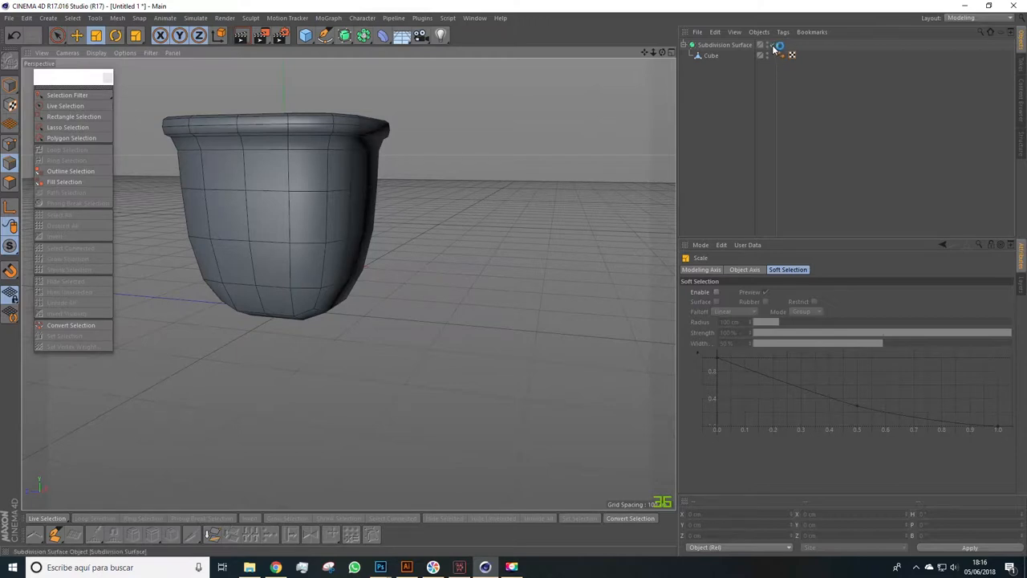
{"action": "mouse_move", "coordinate": [773, 45]}
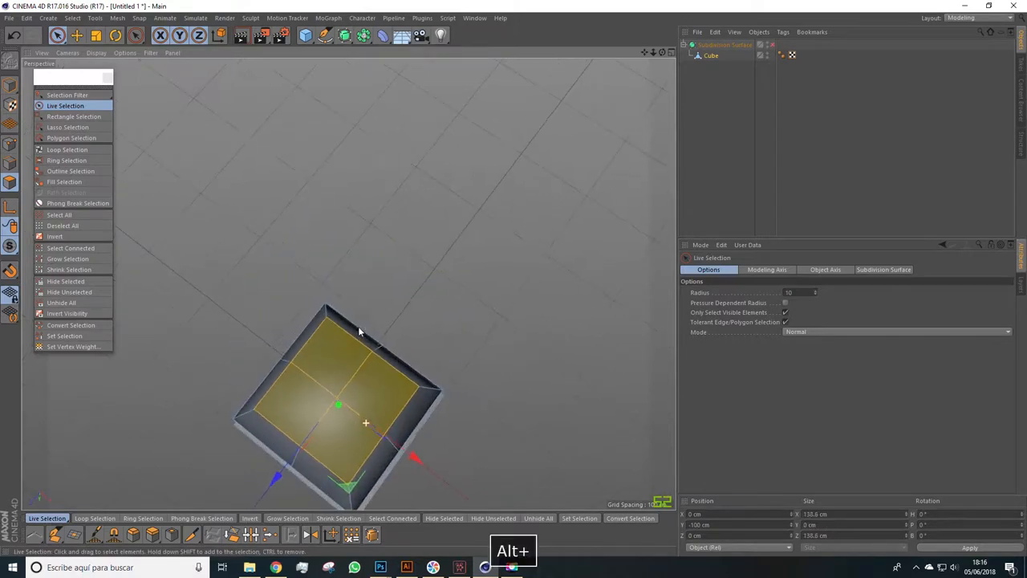
Step: Inset the pot's bottom face inward with Extrude Inner to give the base an inner border
{"action": "right_click", "coordinate": [359, 331]}
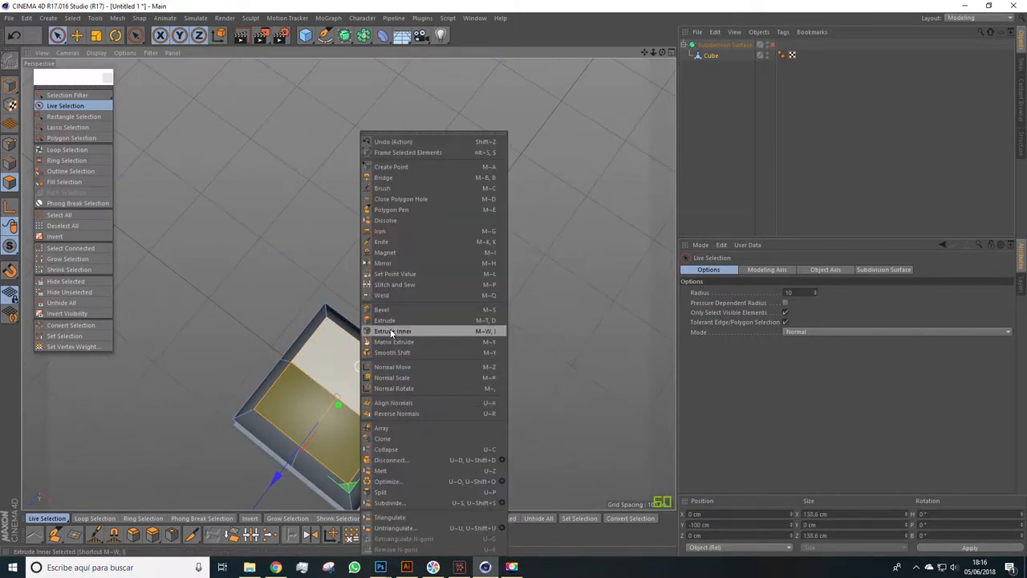
{"action": "left_click", "coordinate": [392, 330]}
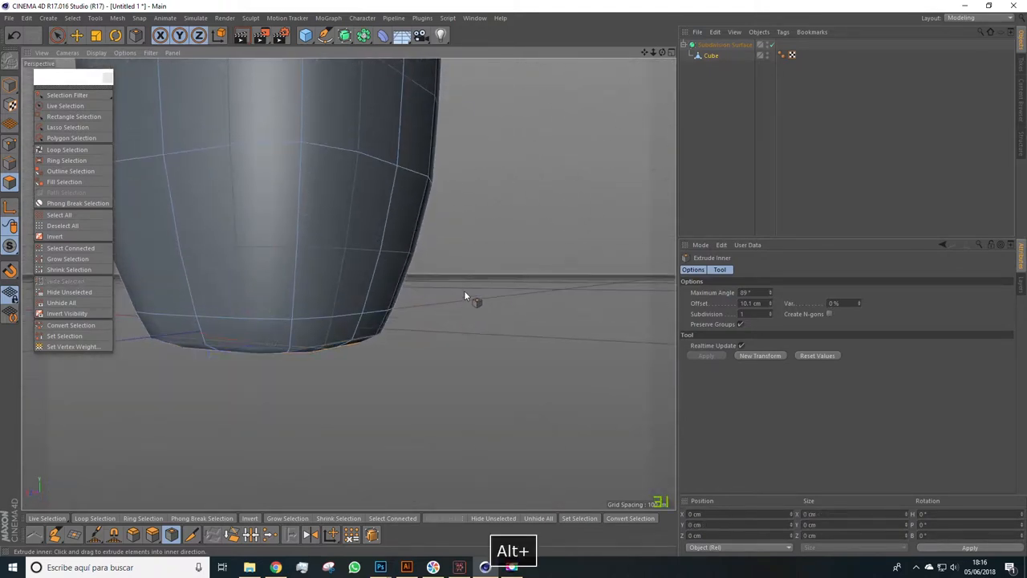
{"action": "left_click_drag", "start_coordinate": [466, 296], "coordinate": [511, 301]}
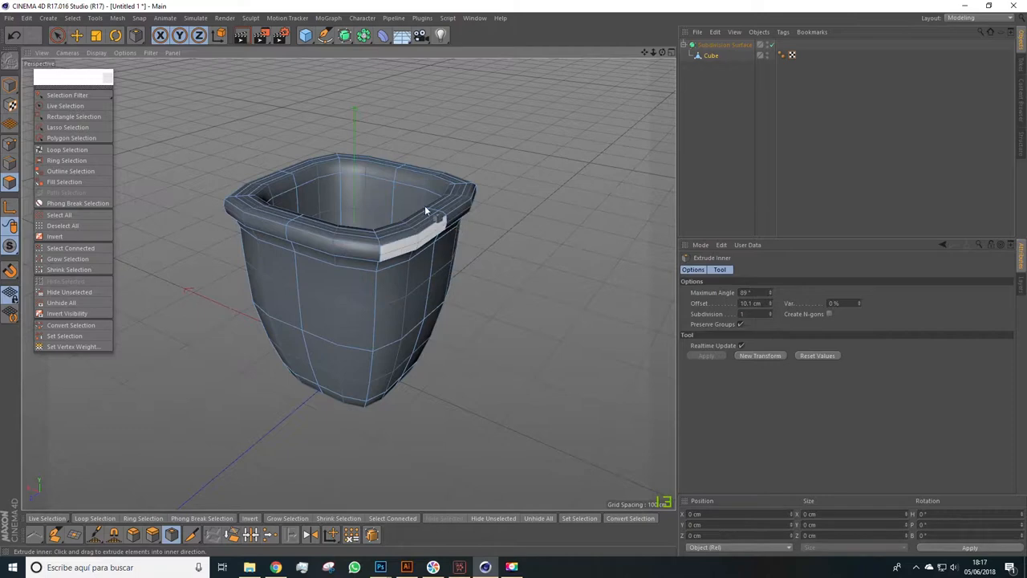
{"action": "left_click_drag", "start_coordinate": [426, 209], "coordinate": [372, 350]}
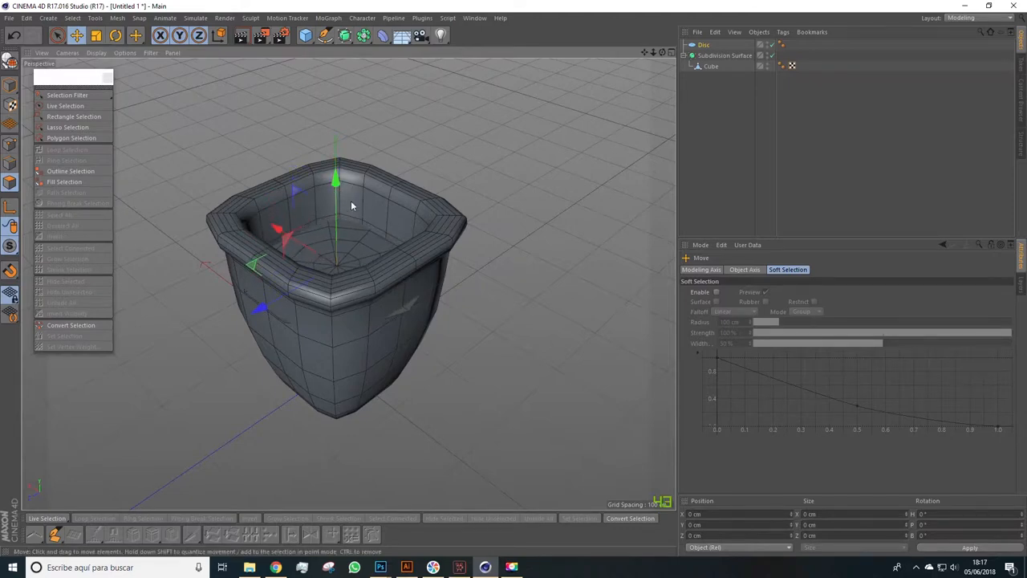
Step: Edit the cube's points so the pot gets a thick rolled rim and a tapered, rounded body
{"action": "left_click_drag", "start_coordinate": [350, 205], "coordinate": [446, 347]}
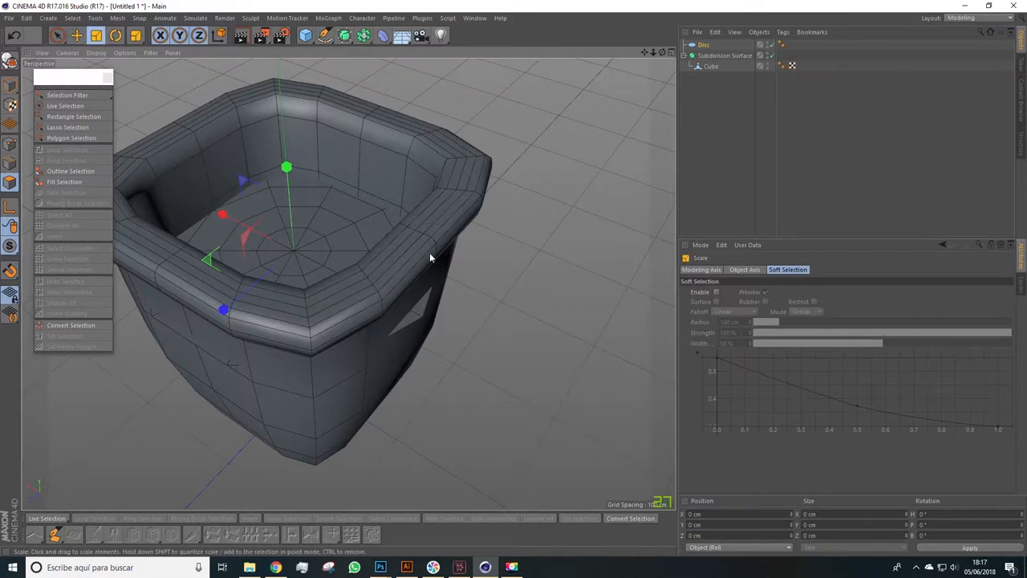
{"action": "left_click_drag", "start_coordinate": [430, 257], "coordinate": [507, 333]}
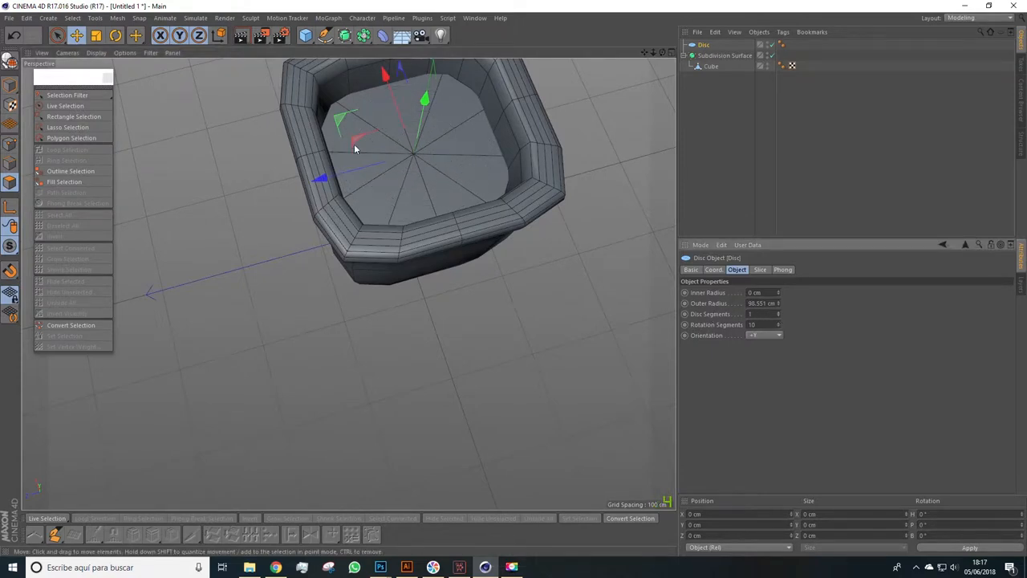
{"action": "left_click_drag", "start_coordinate": [354, 148], "coordinate": [603, 282]}
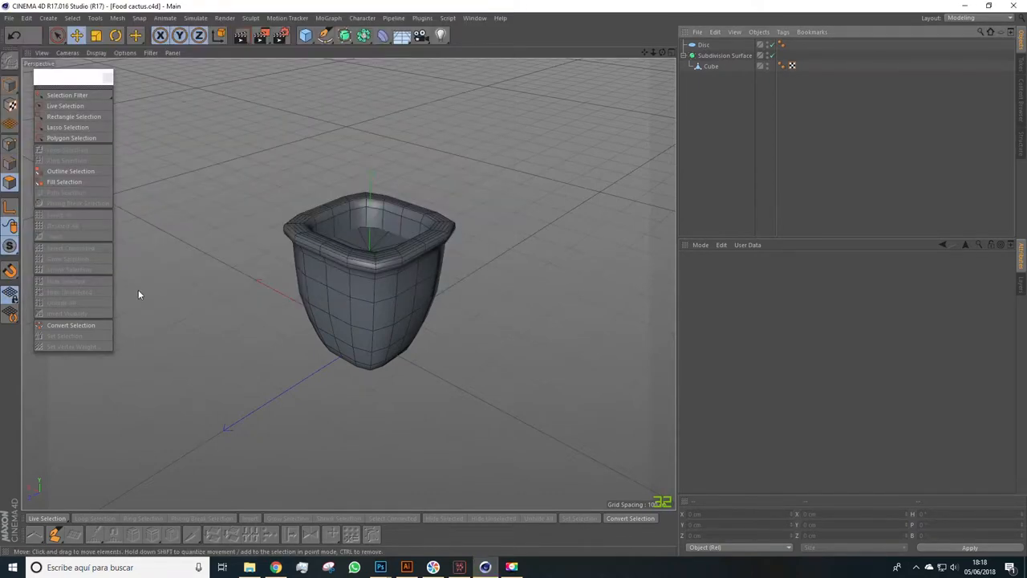
{"action": "mouse_move", "coordinate": [281, 326]}
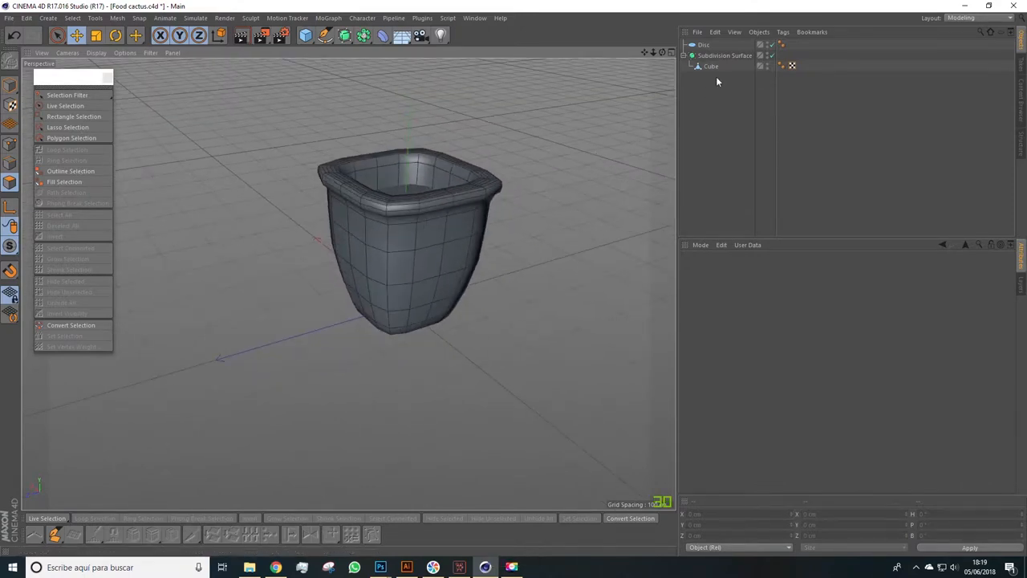
Step: Select the pot's rim points in Front view and scale them outward so the lip flares wider
{"action": "left_click", "coordinate": [710, 66]}
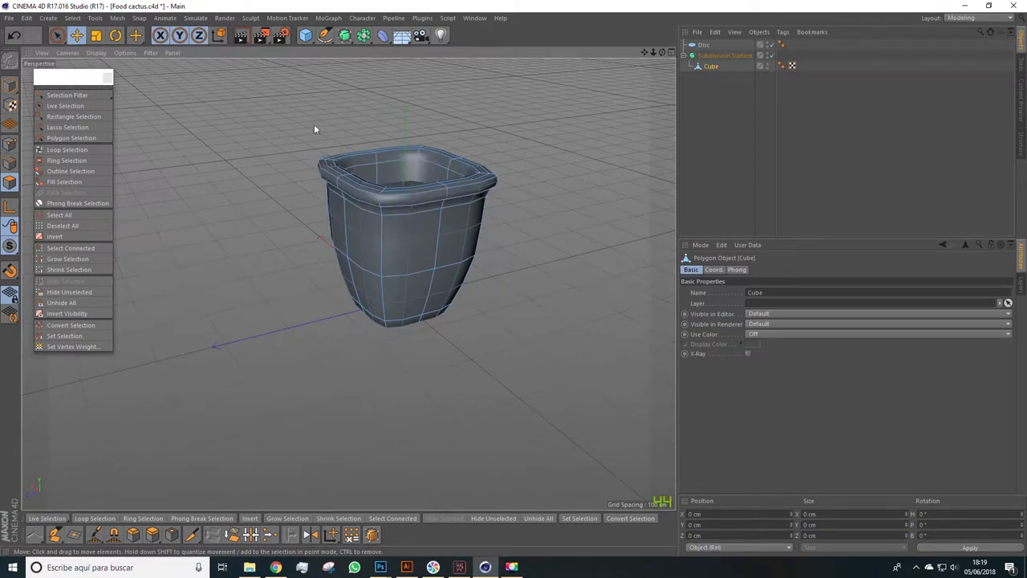
{"action": "mouse_move", "coordinate": [357, 311]}
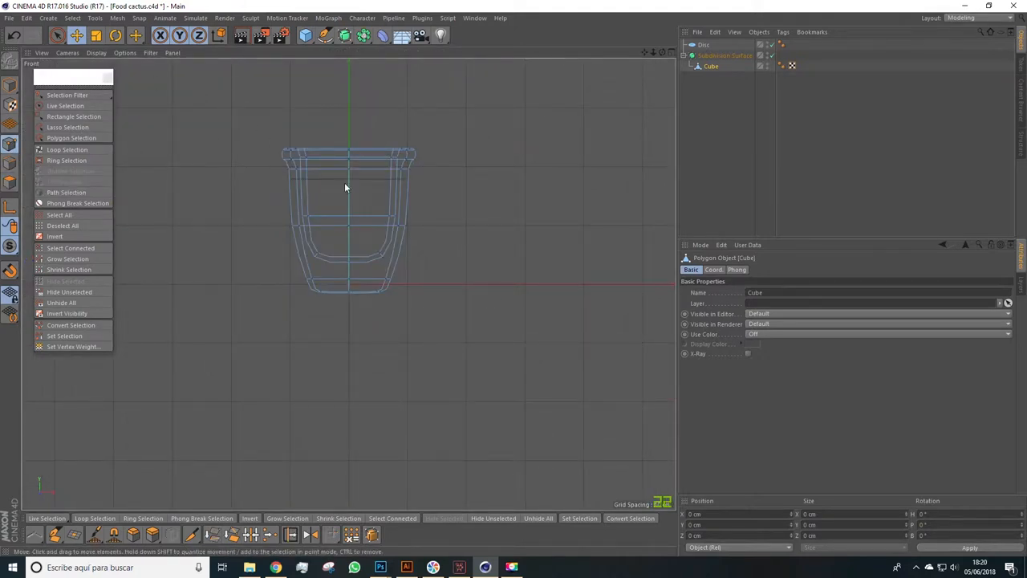
{"action": "left_click", "coordinate": [58, 36]}
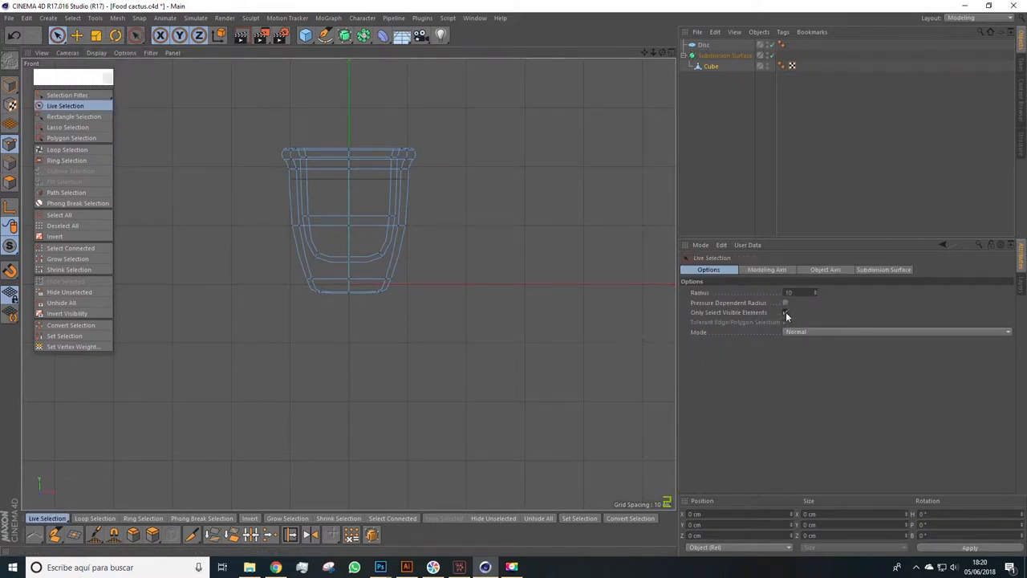
{"action": "left_click", "coordinate": [785, 320]}
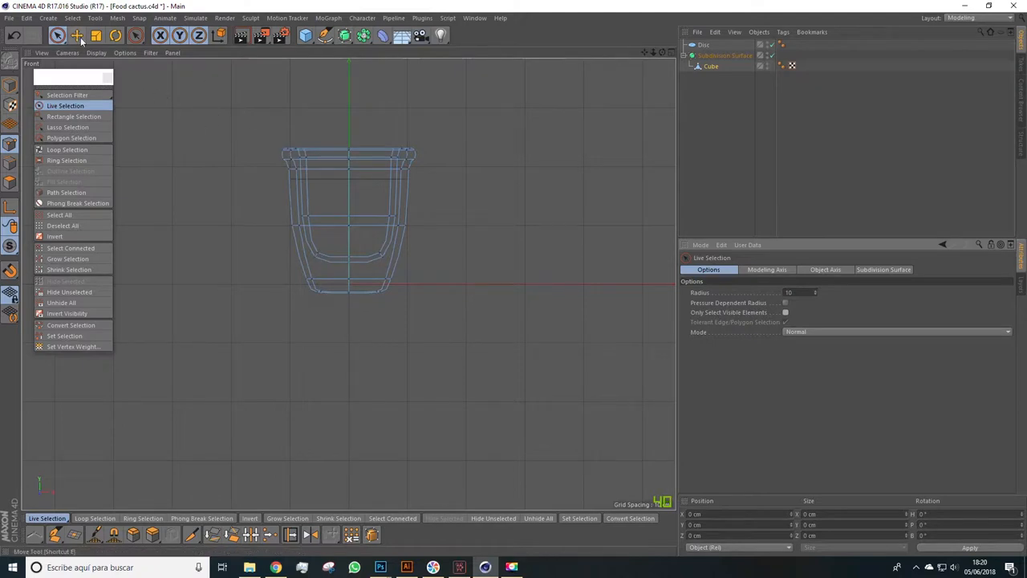
{"action": "left_click", "coordinate": [74, 116]}
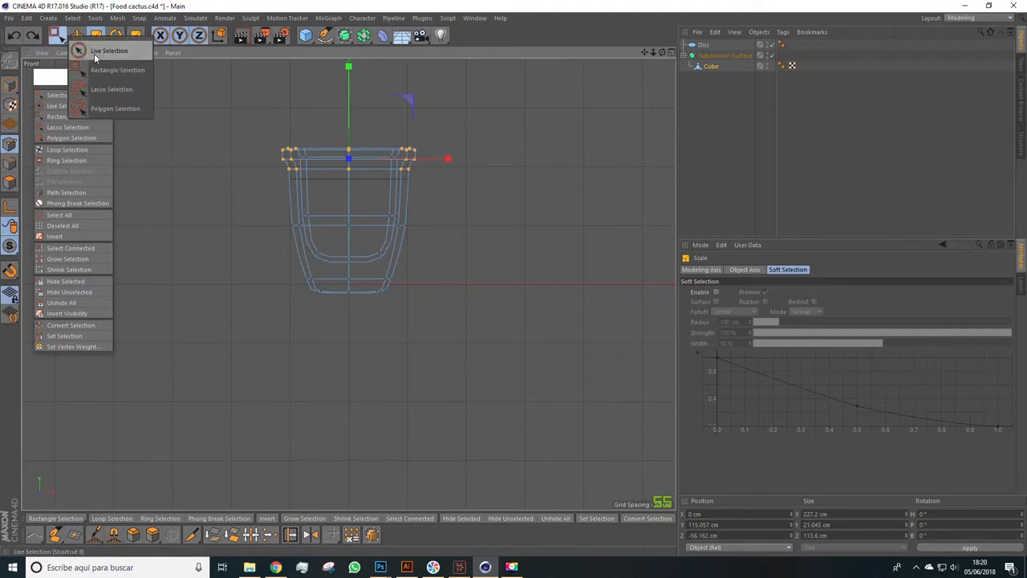
{"action": "left_click", "coordinate": [117, 71]}
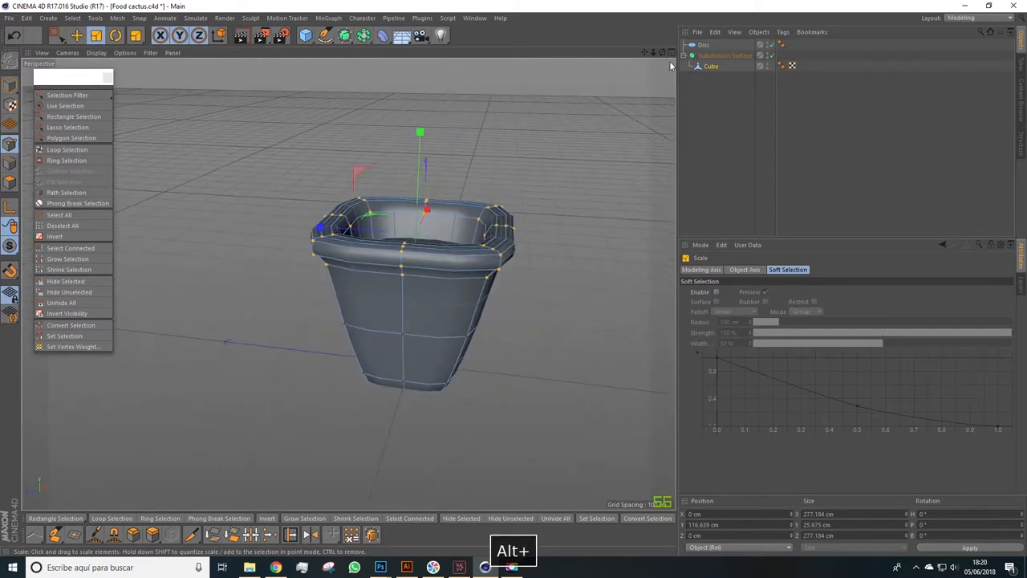
{"action": "left_click", "coordinate": [702, 45]}
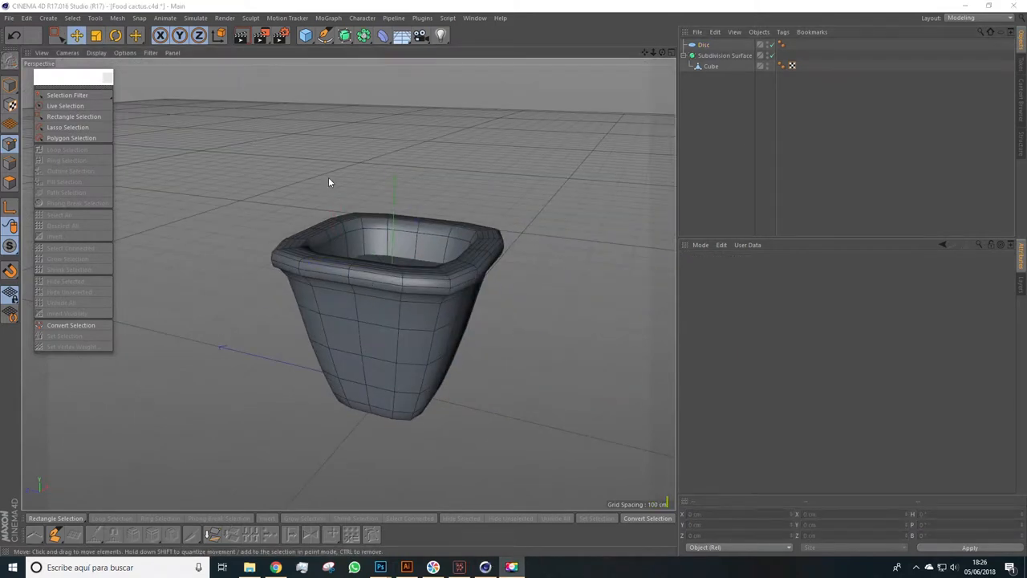
Step: Add a sphere above the pot and delete its lower half of points, leaving a dome
{"action": "left_click", "coordinate": [305, 35]}
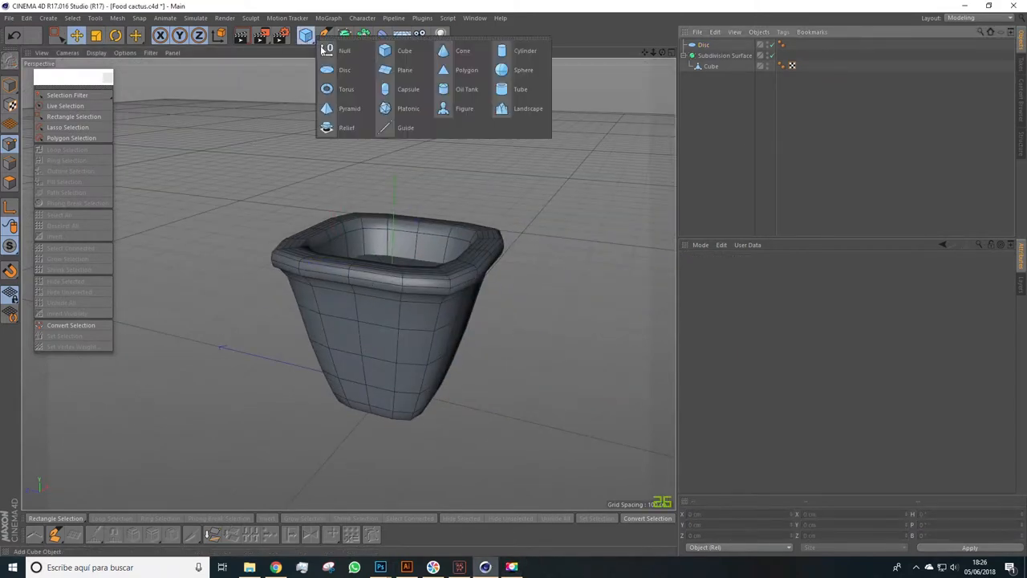
{"action": "left_click", "coordinate": [523, 70]}
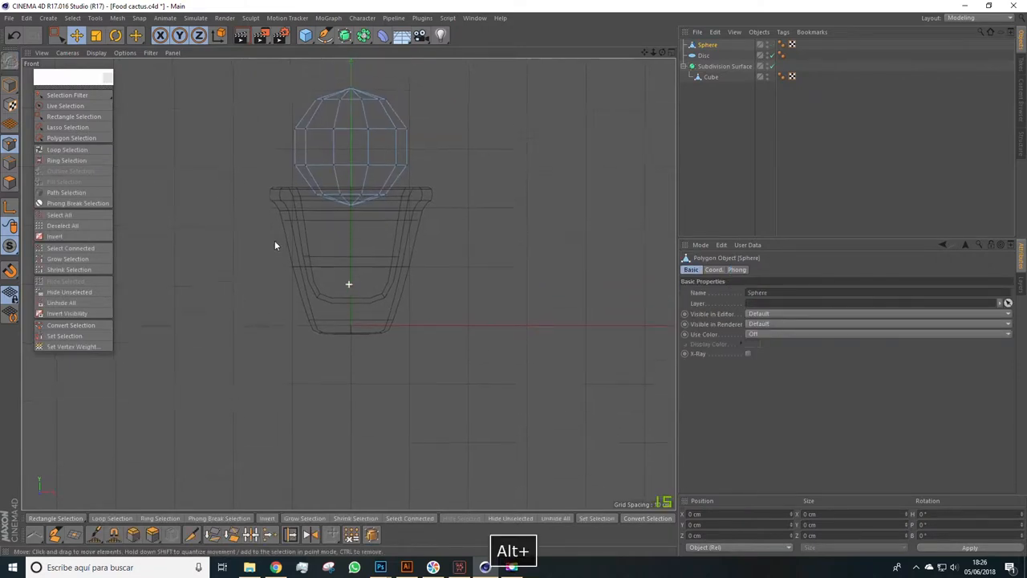
{"action": "left_click", "coordinate": [73, 115]}
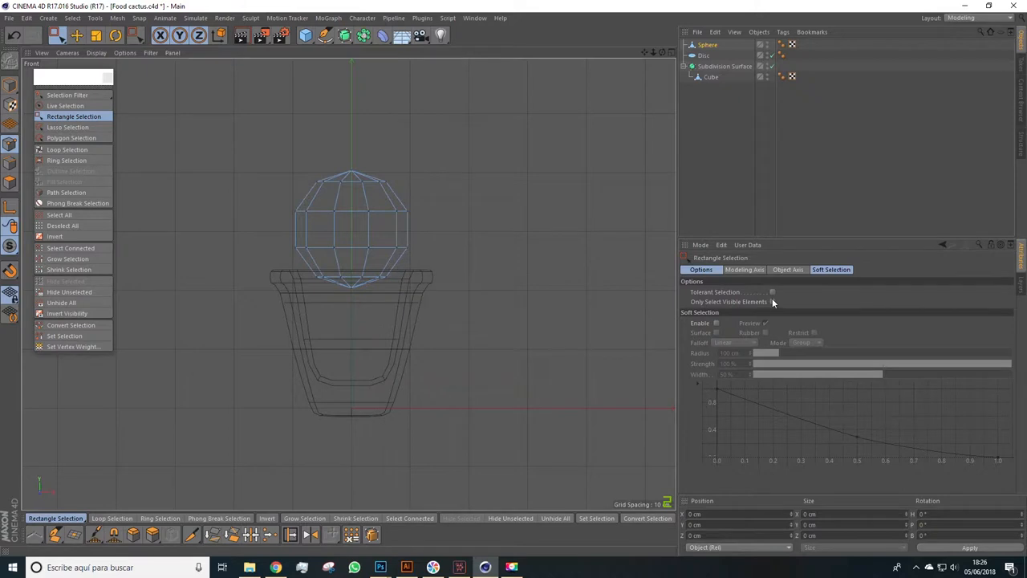
{"action": "left_click_drag", "start_coordinate": [225, 287], "coordinate": [543, 318]}
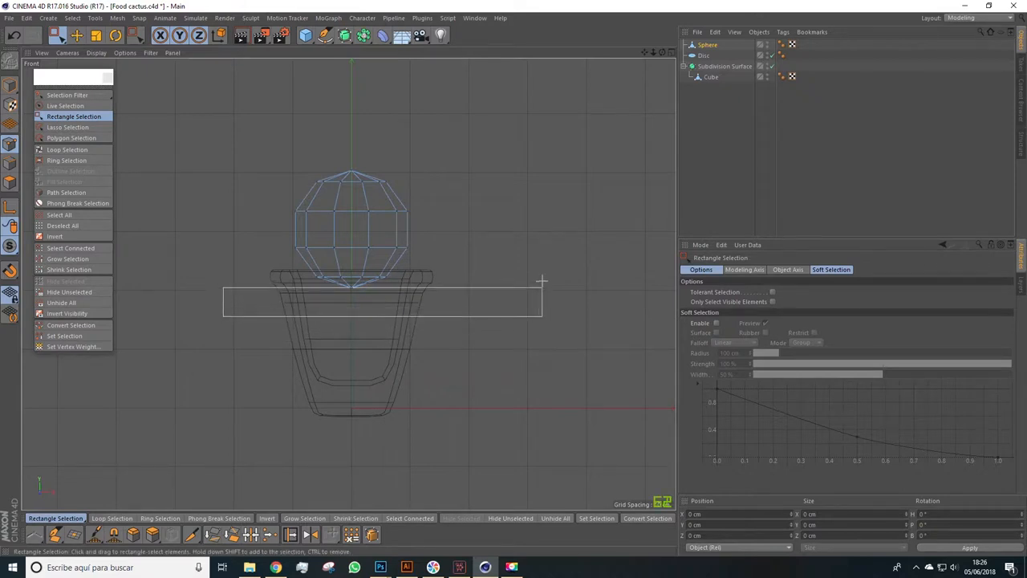
{"action": "left_click_drag", "start_coordinate": [223, 290], "coordinate": [542, 315]}
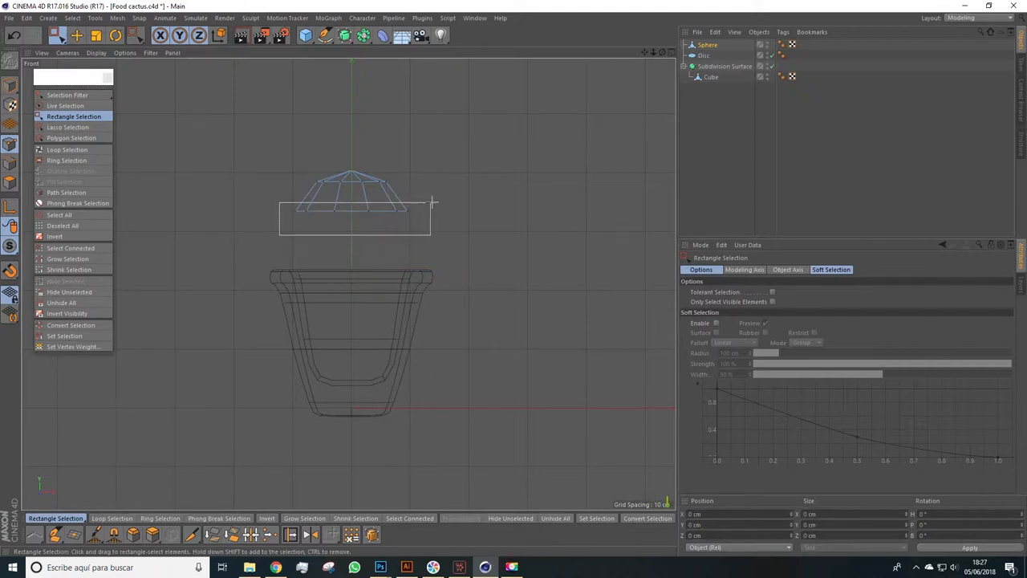
{"action": "left_click_drag", "start_coordinate": [280, 205], "coordinate": [430, 233]}
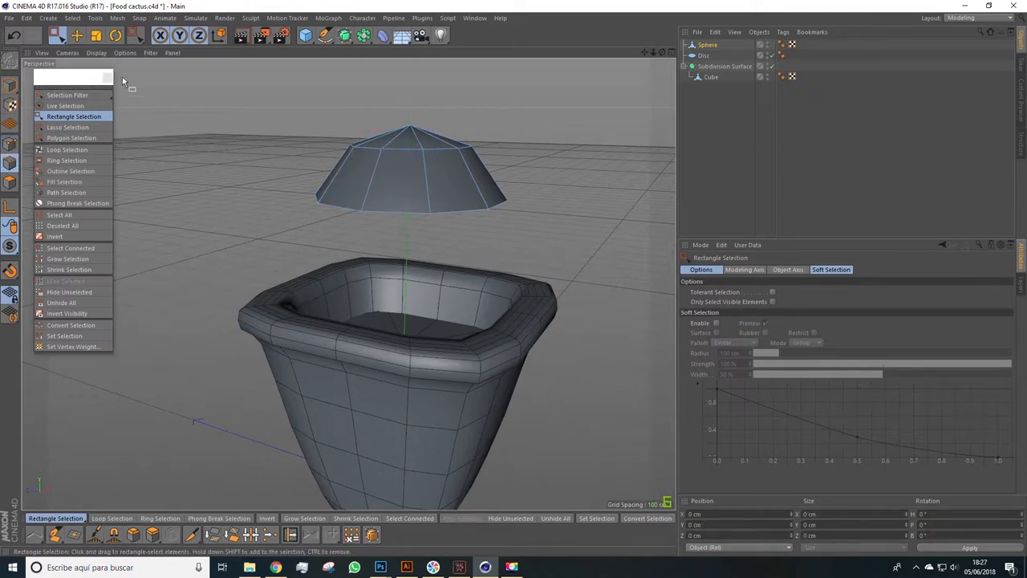
Step: Extrude the dome's open bottom rim downward into a long column
{"action": "left_click_drag", "start_coordinate": [269, 216], "coordinate": [593, 242]}
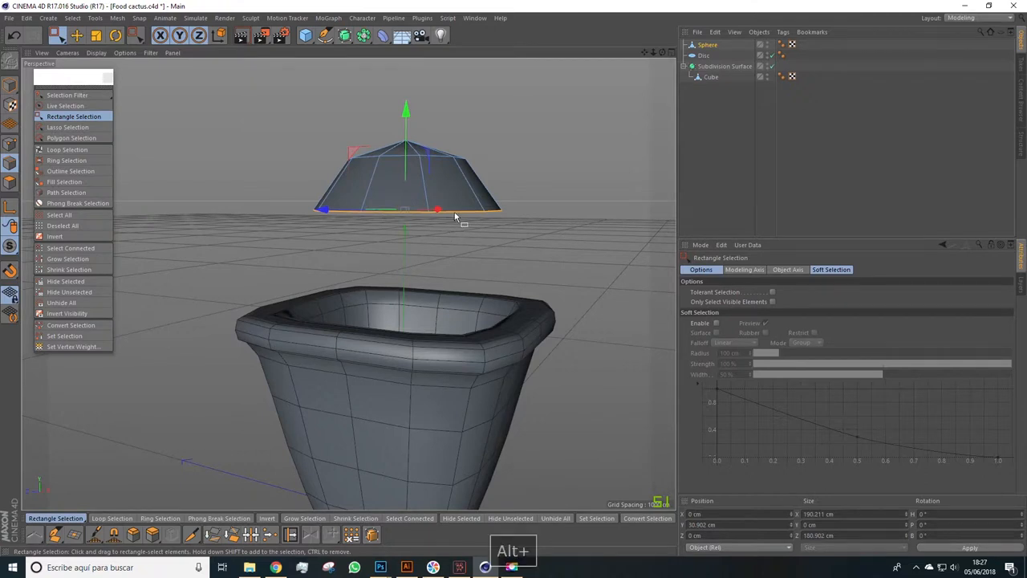
{"action": "right_click", "coordinate": [436, 216]}
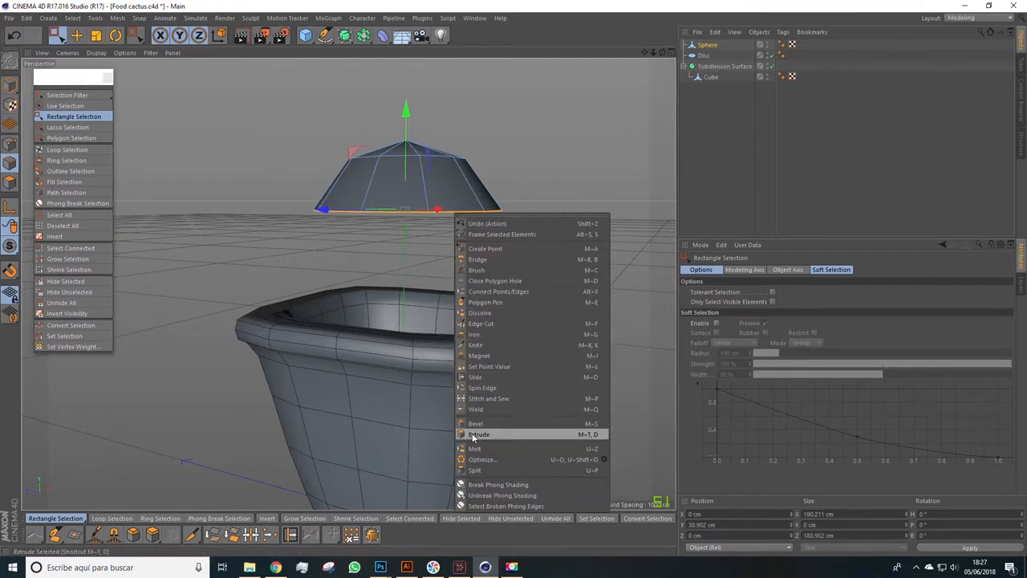
{"action": "left_click", "coordinate": [478, 433]}
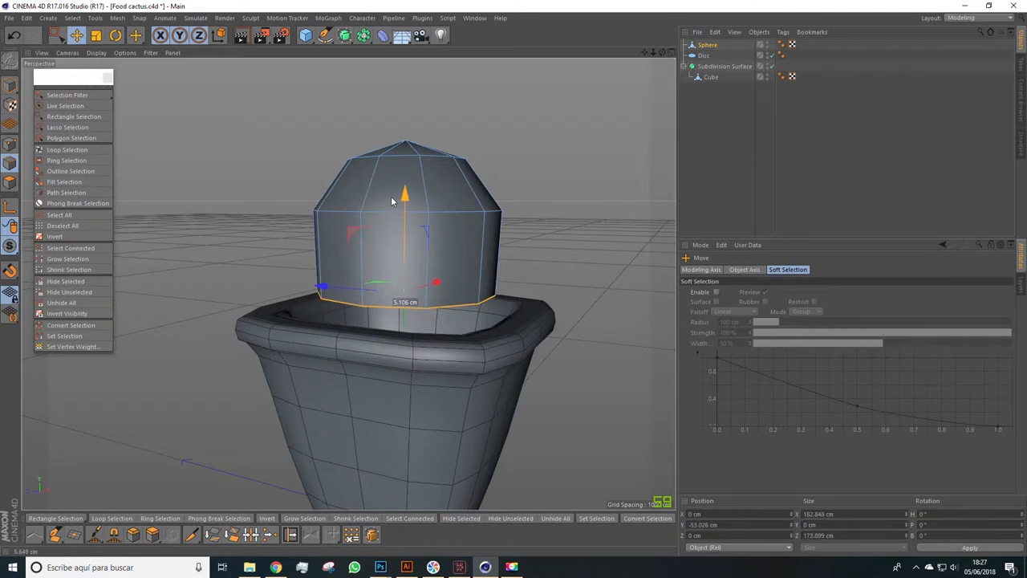
{"action": "left_click_drag", "start_coordinate": [405, 201], "coordinate": [404, 225]}
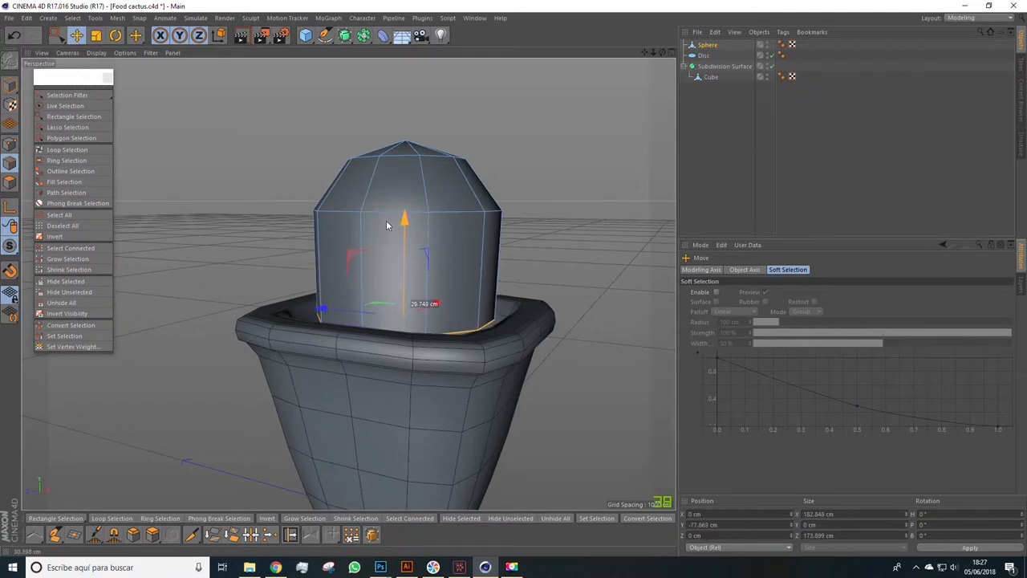
{"action": "left_click_drag", "start_coordinate": [404, 224], "coordinate": [401, 393]}
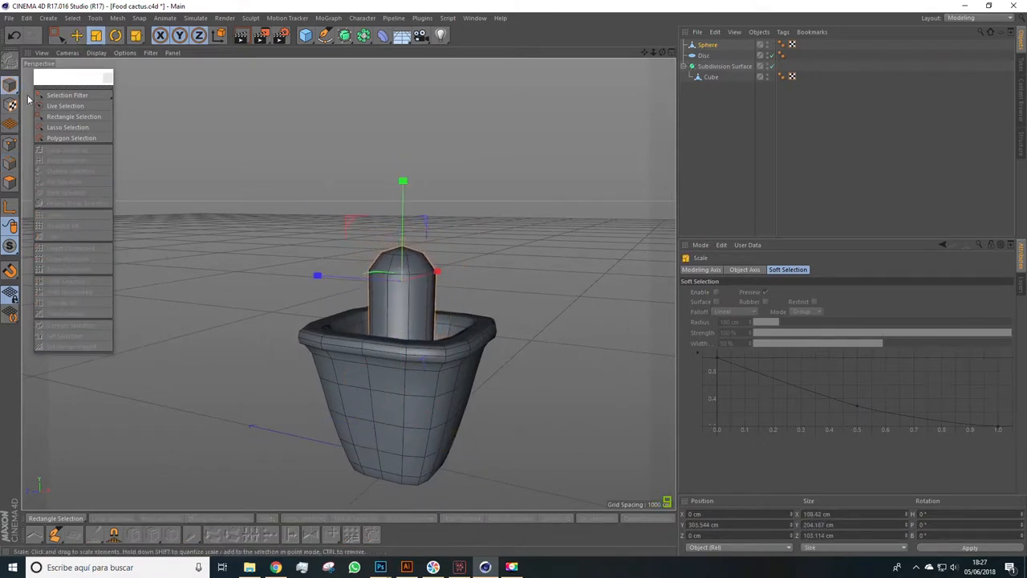
Step: Stretch the column down into the pot and flare its base edge outward
{"action": "left_click_drag", "start_coordinate": [403, 180], "coordinate": [404, 109]}
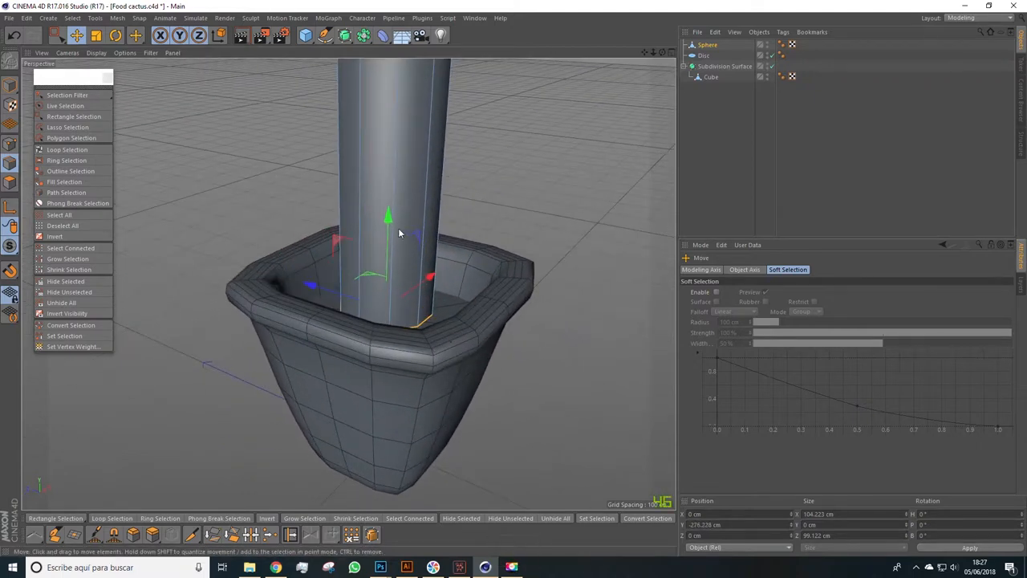
{"action": "left_click_drag", "start_coordinate": [399, 232], "coordinate": [507, 163]}
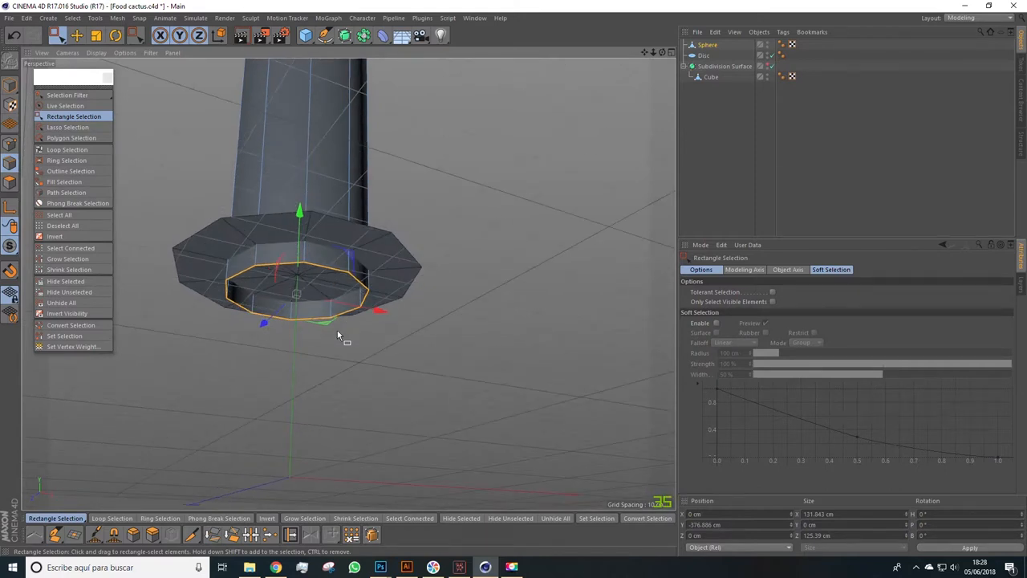
{"action": "mouse_move", "coordinate": [370, 254]}
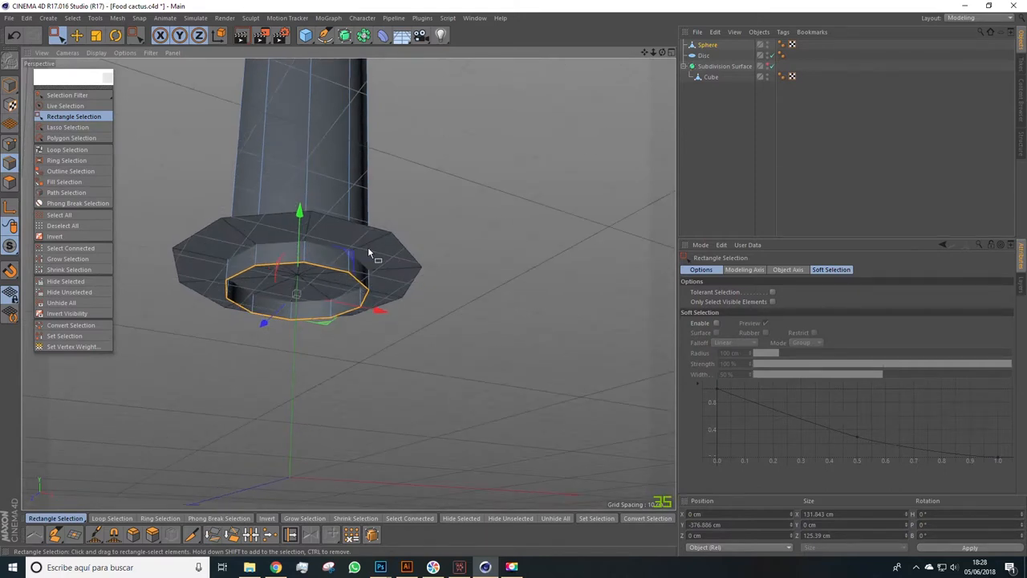
{"action": "key", "text": "alt"}
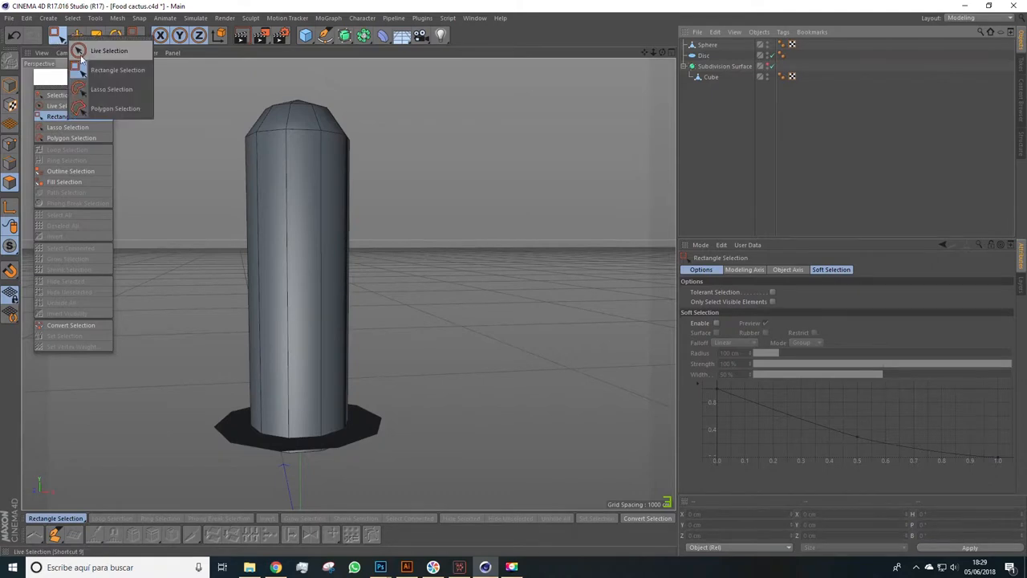
Step: Use the Knife in Plane mode on the XZ plane to add several horizontal cuts along the column
{"action": "left_click", "coordinate": [109, 50]}
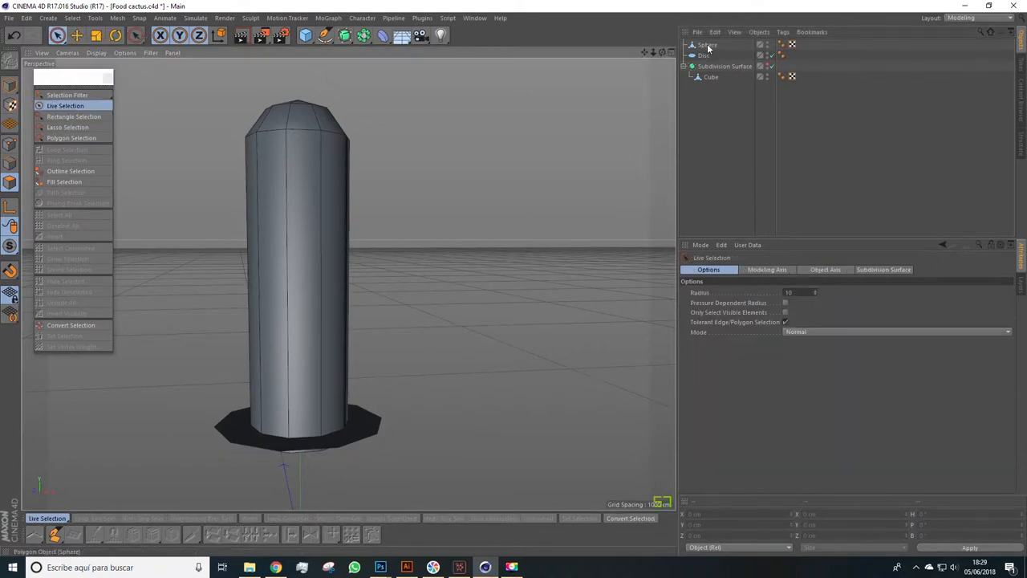
{"action": "left_click", "coordinate": [706, 45]}
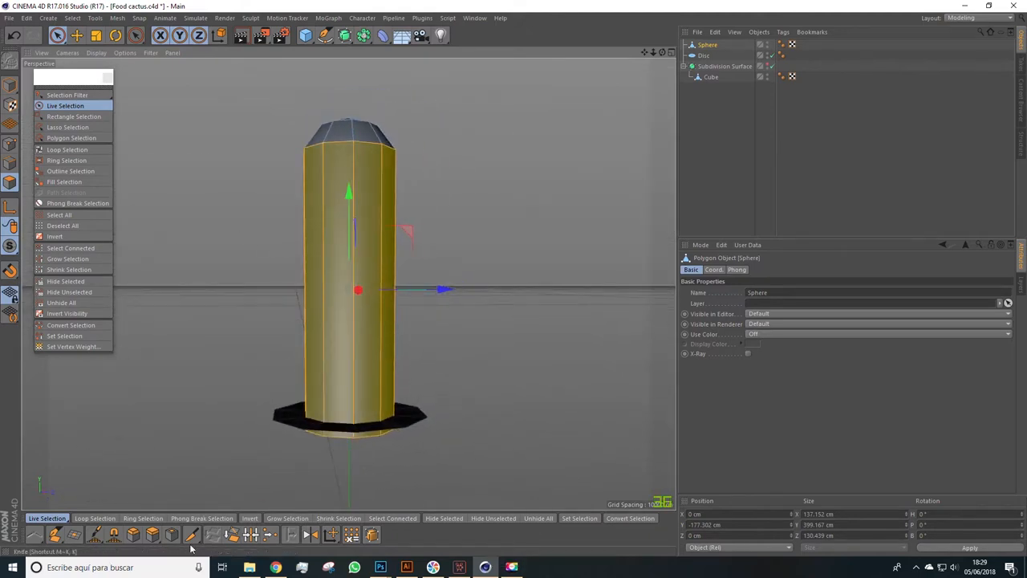
{"action": "left_click", "coordinate": [193, 535]}
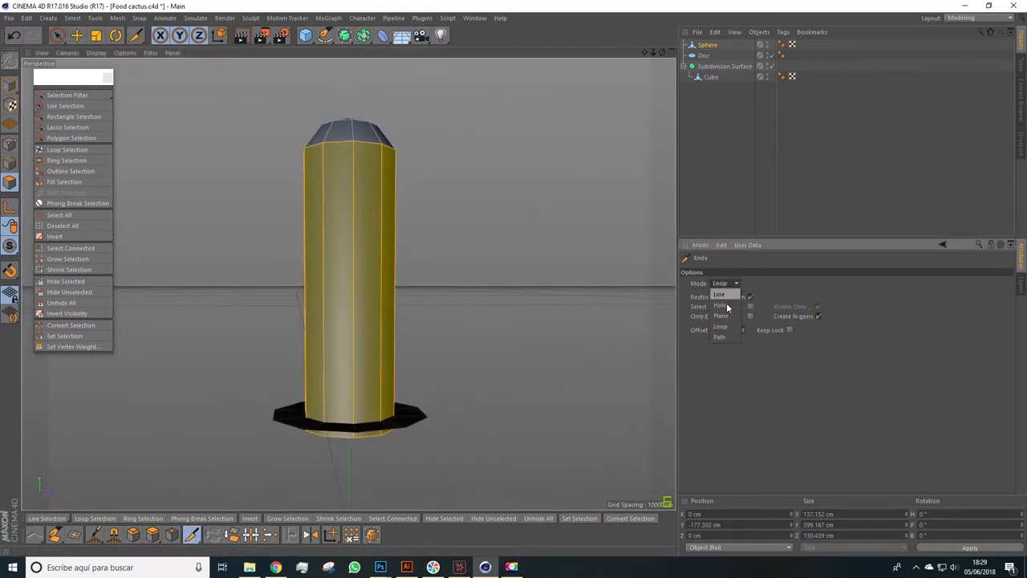
{"action": "left_click", "coordinate": [718, 326]}
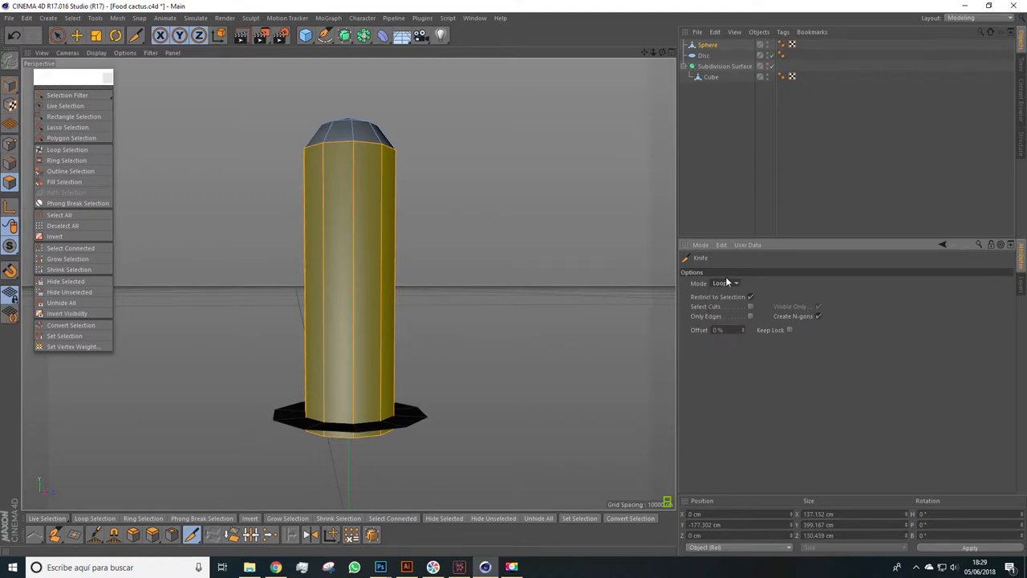
{"action": "left_click", "coordinate": [726, 282]}
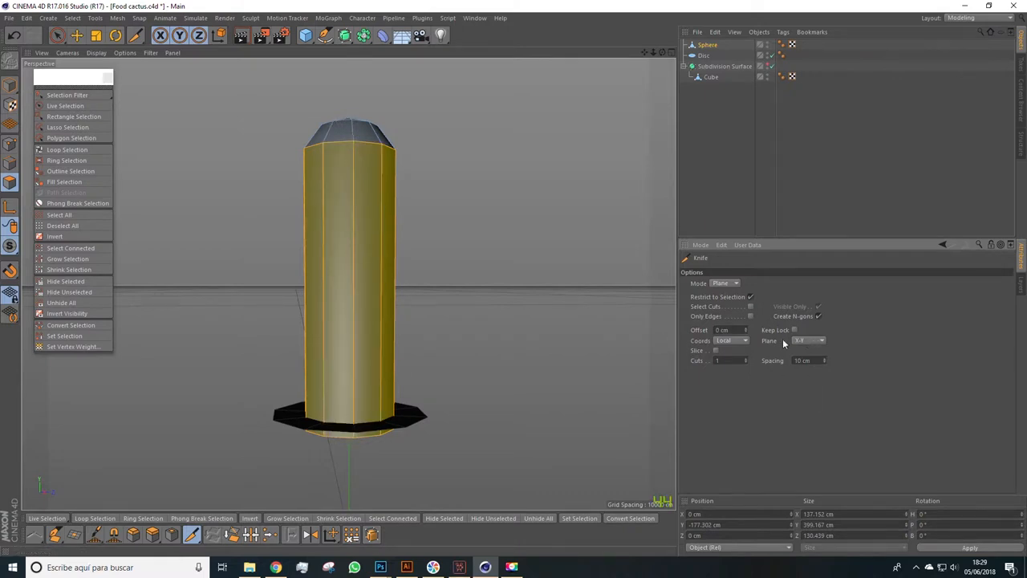
{"action": "left_click", "coordinate": [806, 340]}
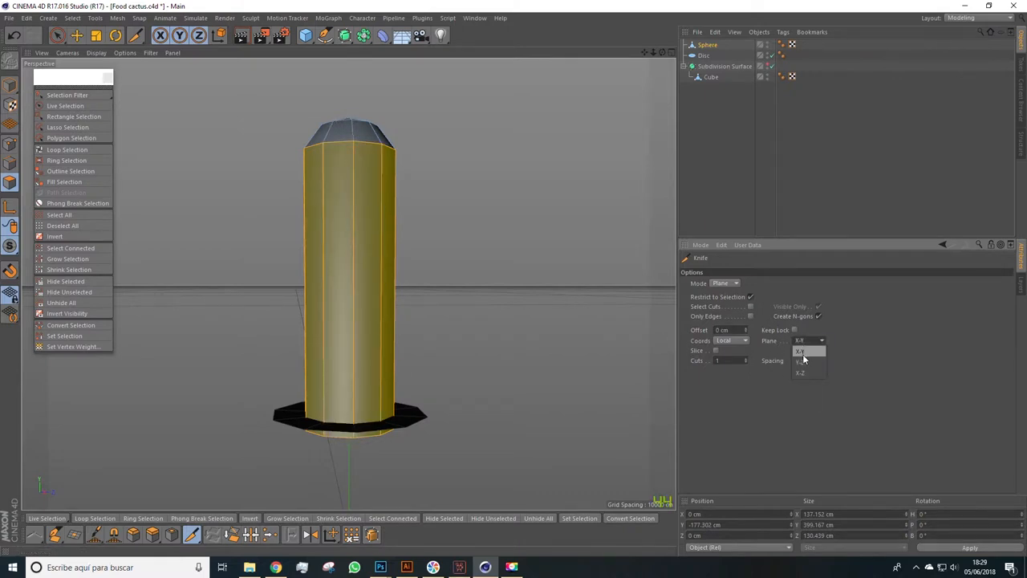
{"action": "left_click", "coordinate": [799, 359]}
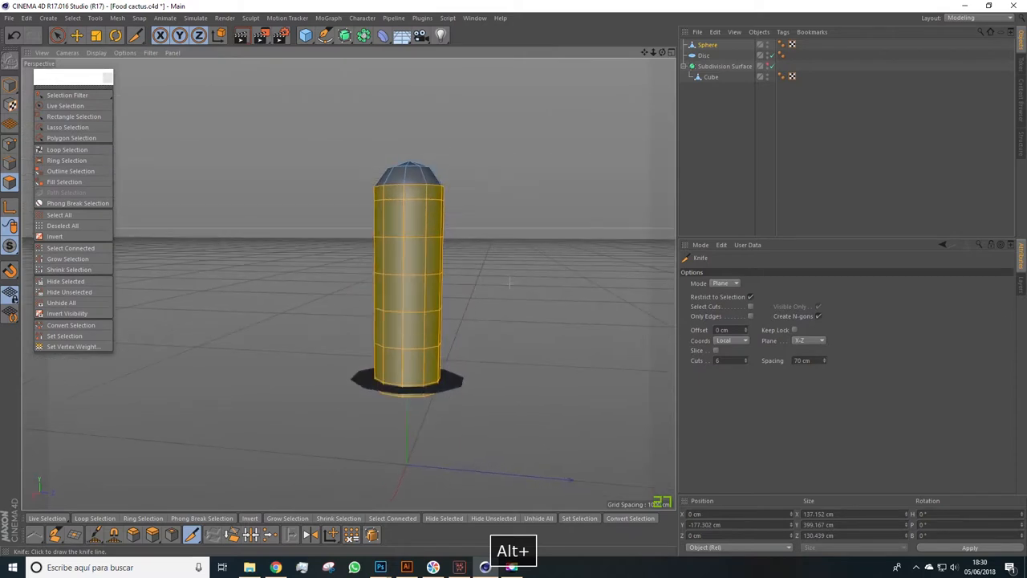
{"action": "left_click", "coordinate": [64, 106]}
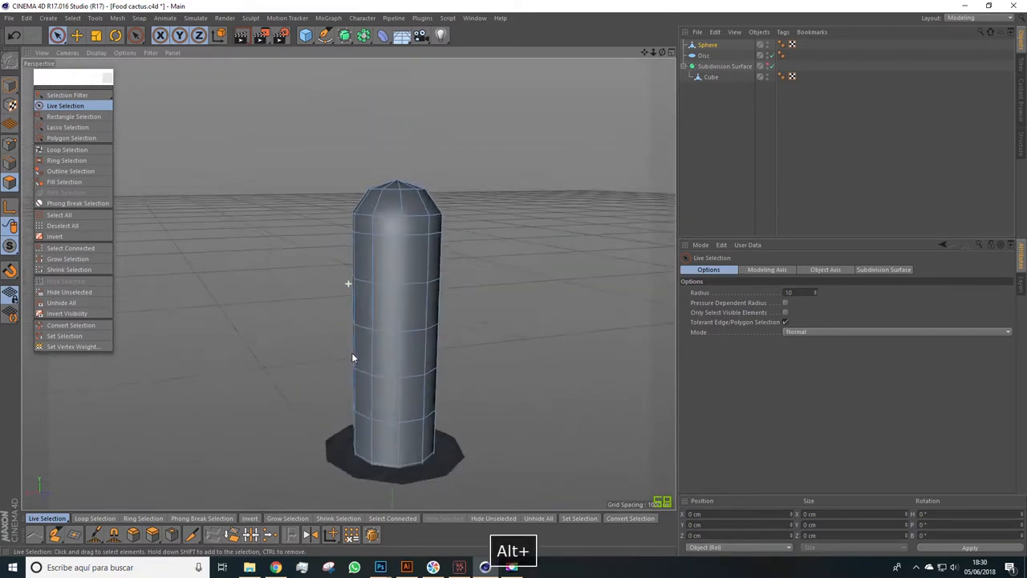
Step: Loop-select alternating vertical face strips around the cactus and start an Extrude on them
{"action": "left_click_drag", "start_coordinate": [353, 353], "coordinate": [430, 377]}
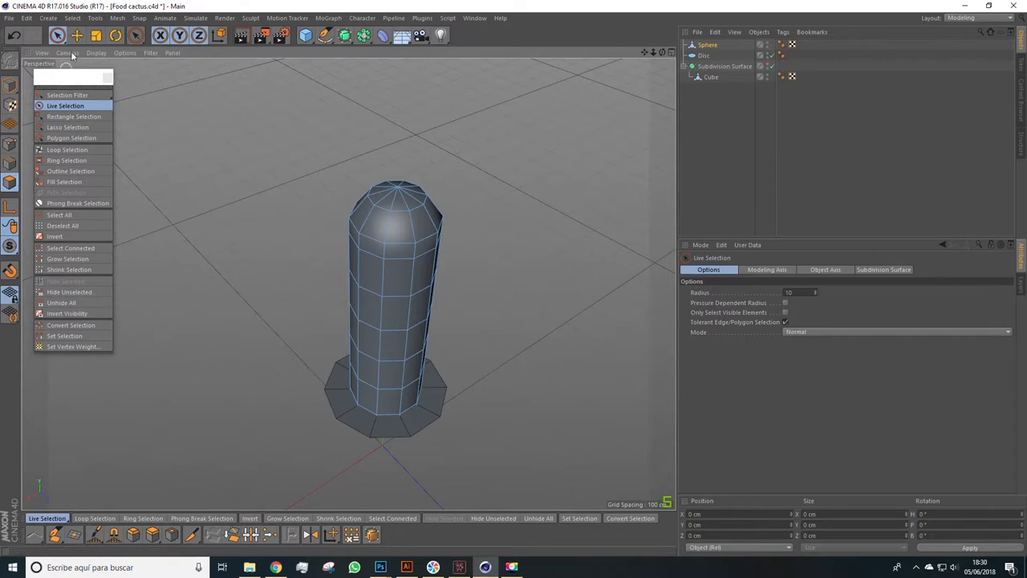
{"action": "left_click", "coordinate": [71, 18]}
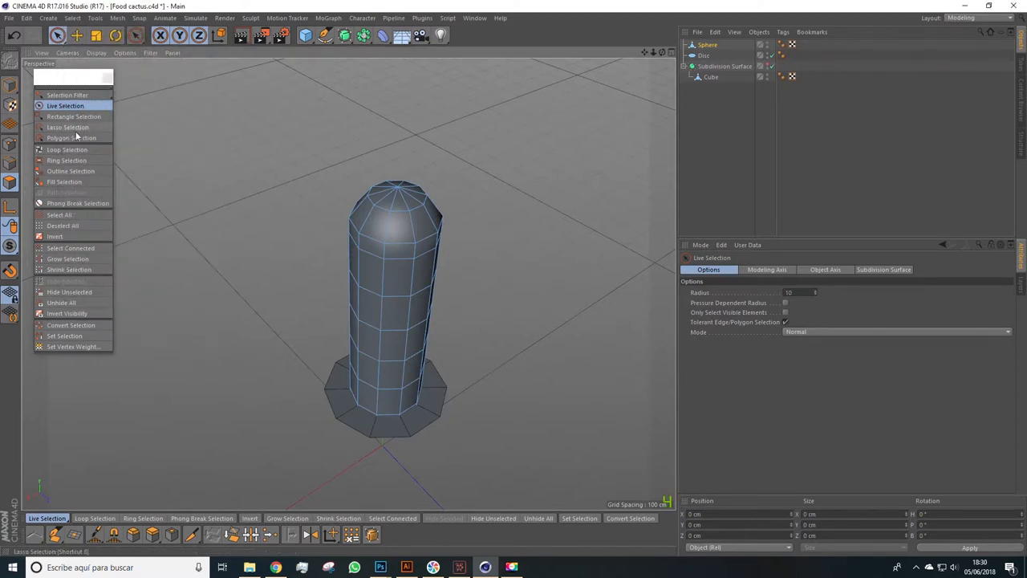
{"action": "left_click", "coordinate": [67, 150]}
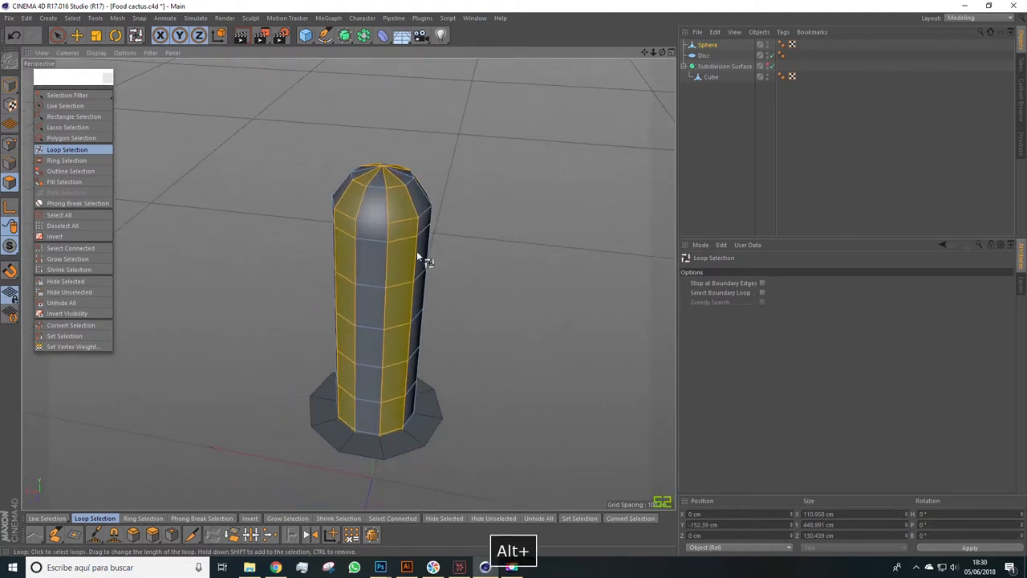
{"action": "right_click", "coordinate": [418, 257]}
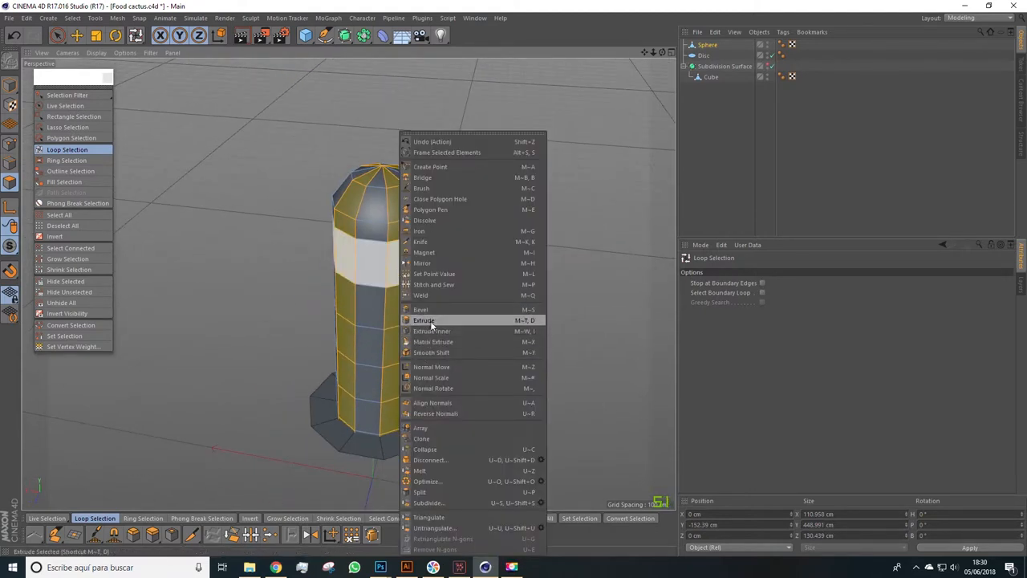
{"action": "left_click", "coordinate": [424, 321]}
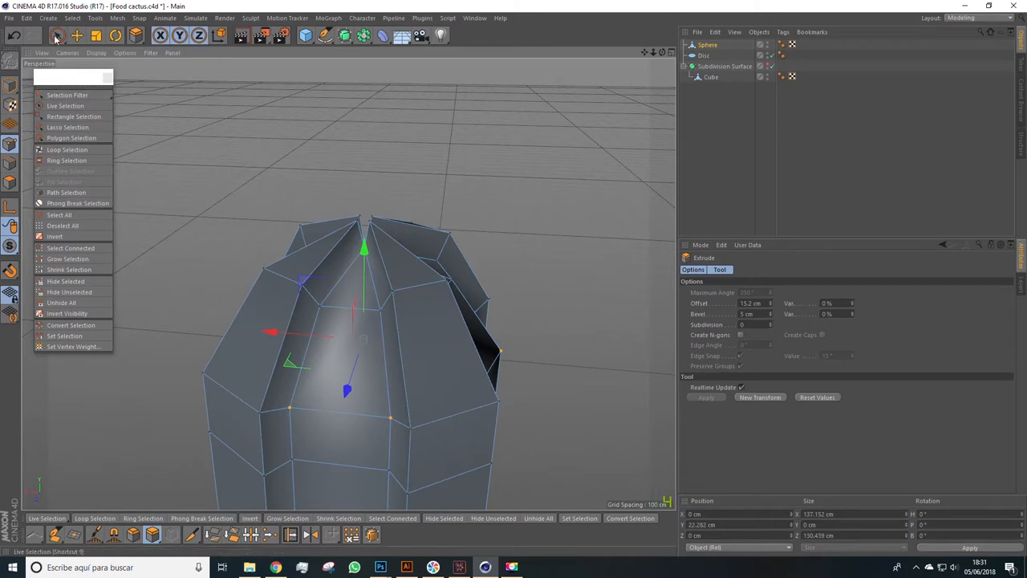
Step: Apply the extrusion so the strips become raised ribs, then deselect
{"action": "left_click", "coordinate": [64, 106]}
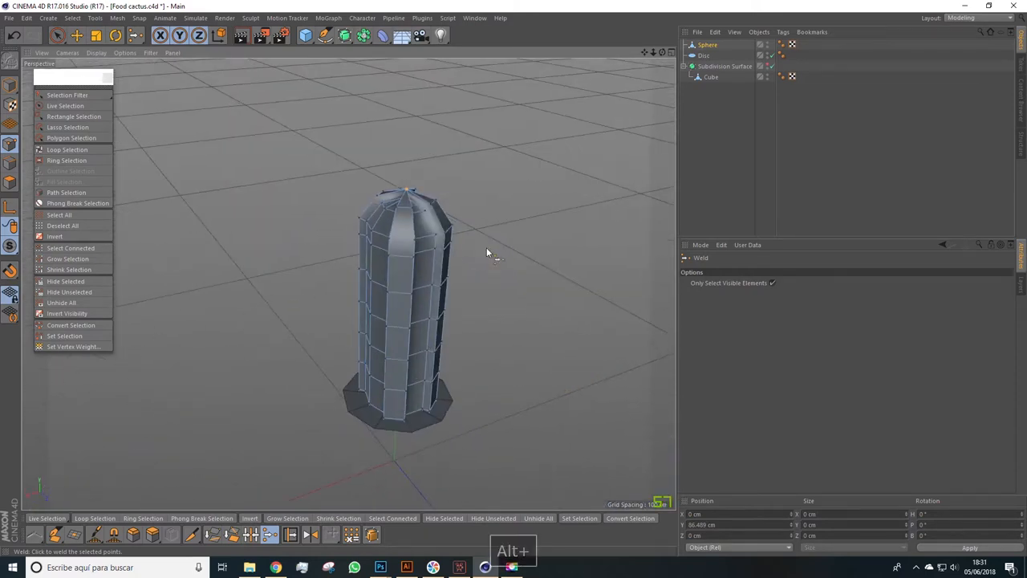
{"action": "left_click", "coordinate": [65, 106]}
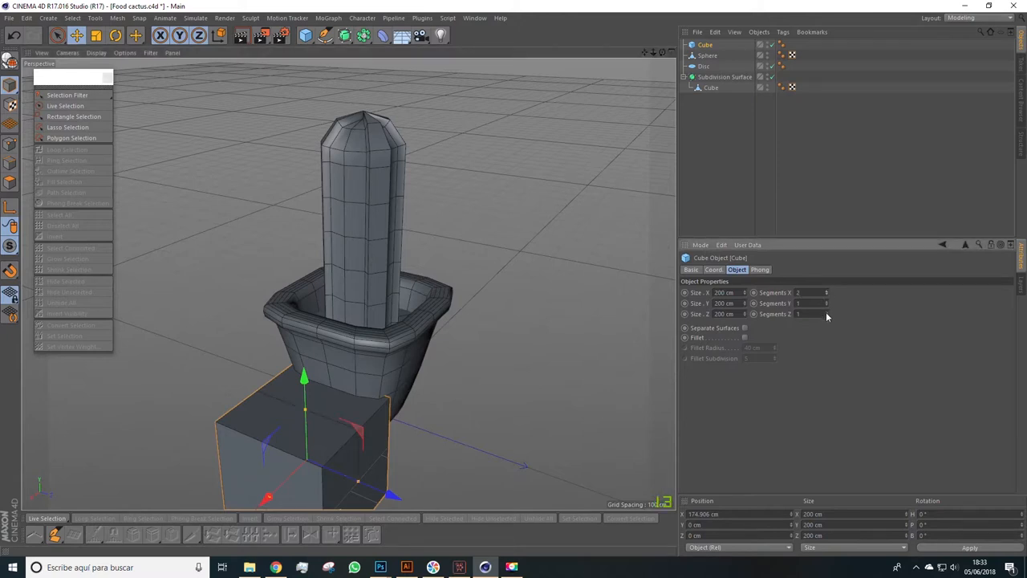
{"action": "mouse_move", "coordinate": [828, 314]}
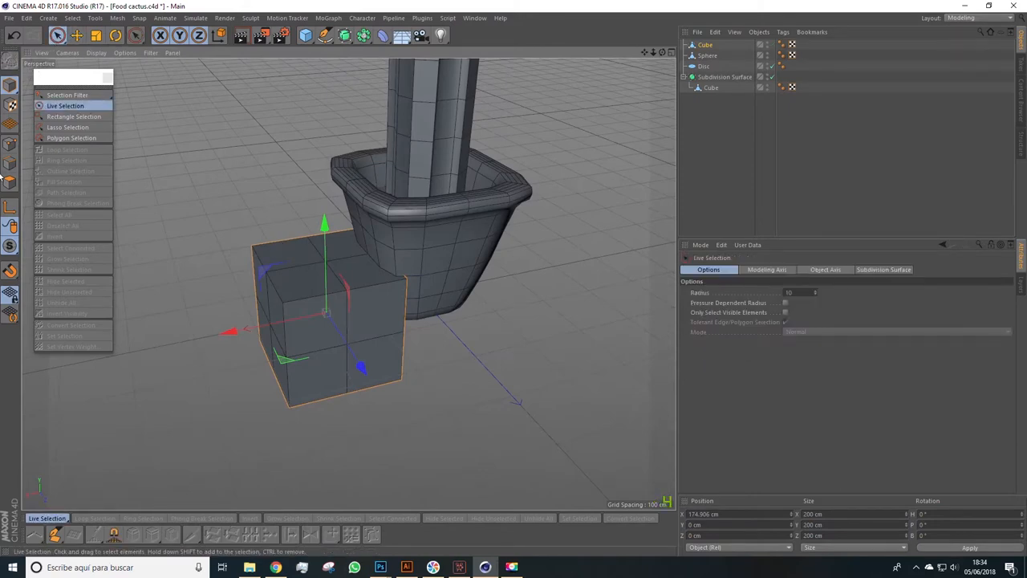
Step: Rotate and pull the editable cube's points with soft selection into an irregular stone shape
{"action": "left_click", "coordinate": [308, 257]}
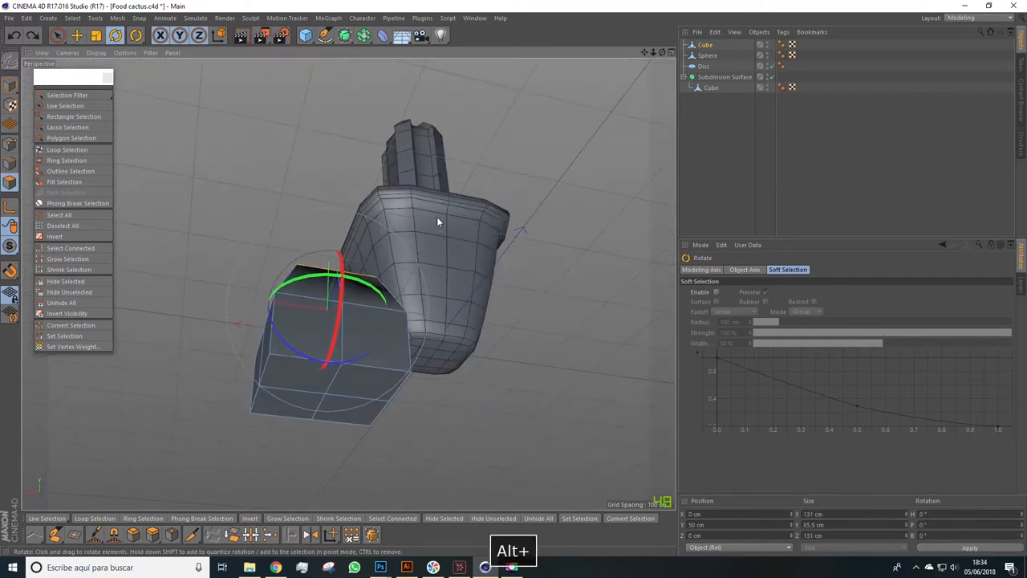
{"action": "left_click", "coordinate": [64, 106]}
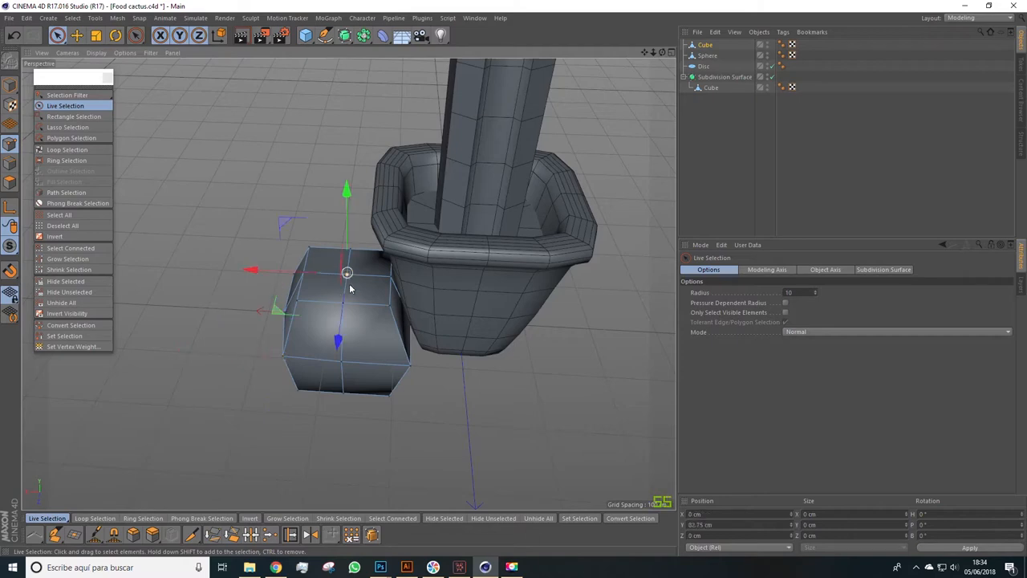
{"action": "left_click_drag", "start_coordinate": [349, 289], "coordinate": [329, 249]}
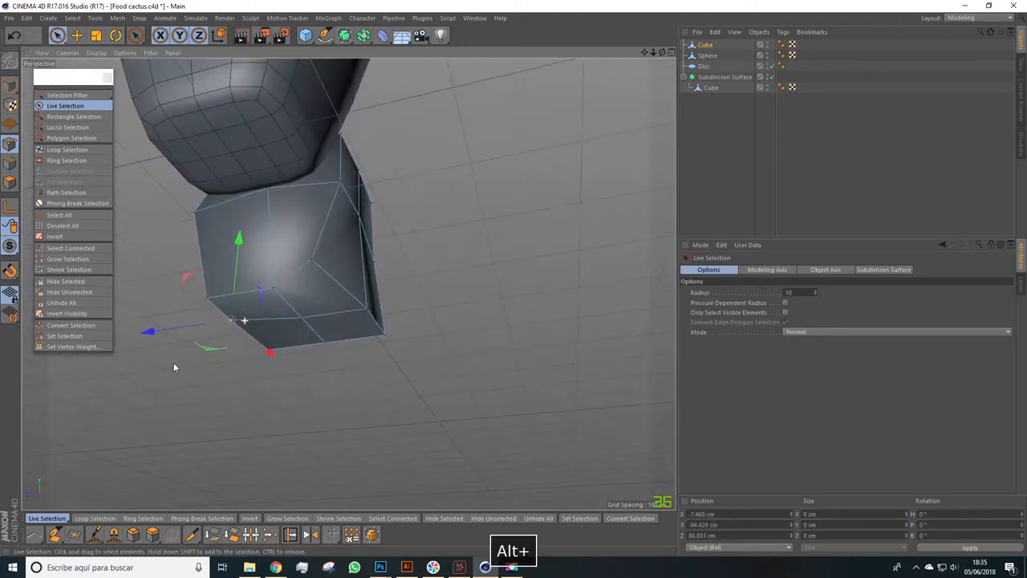
{"action": "left_click_drag", "start_coordinate": [244, 321], "coordinate": [452, 289]}
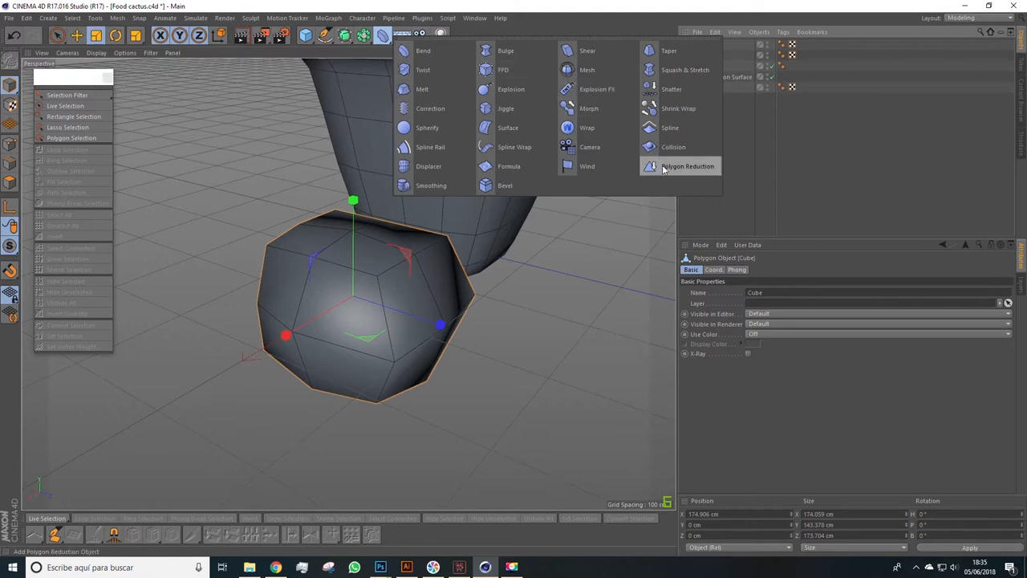
{"action": "mouse_move", "coordinate": [684, 171]}
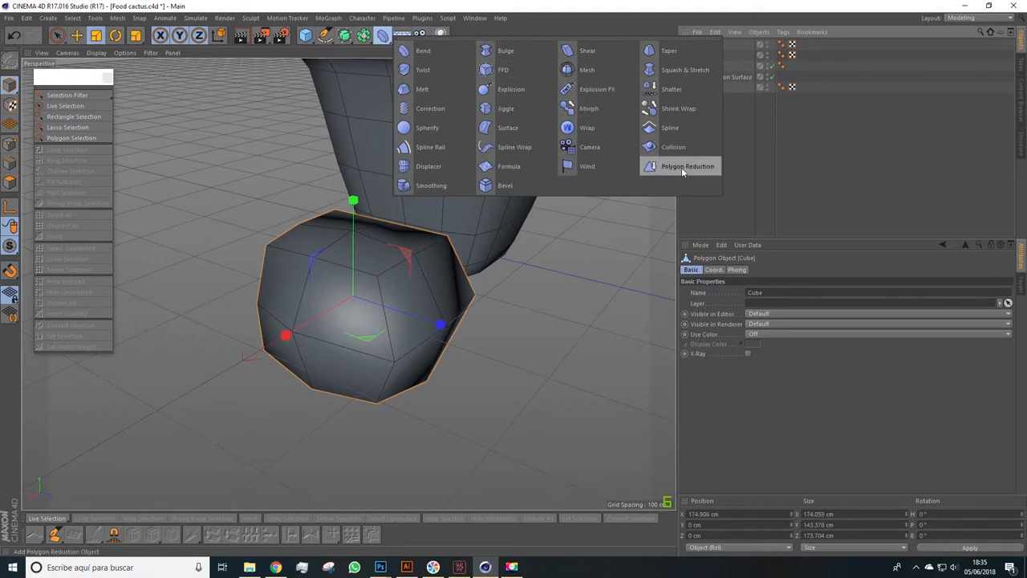
Step: Add a Polygon Reduction deformer under the rock and raise its Reduction Strength for a faceted look
{"action": "left_click", "coordinate": [687, 166]}
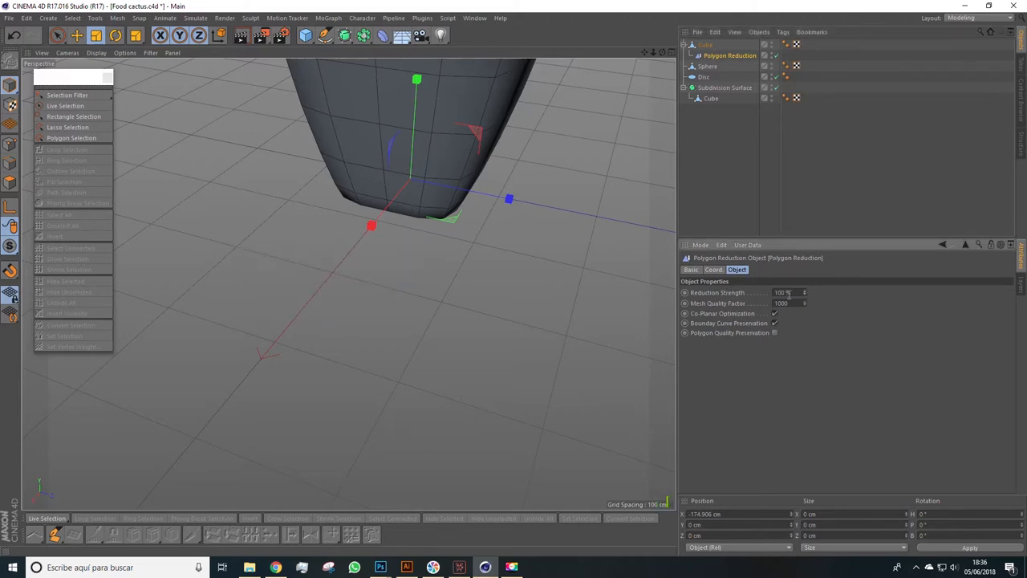
{"action": "left_click", "coordinate": [781, 292]}
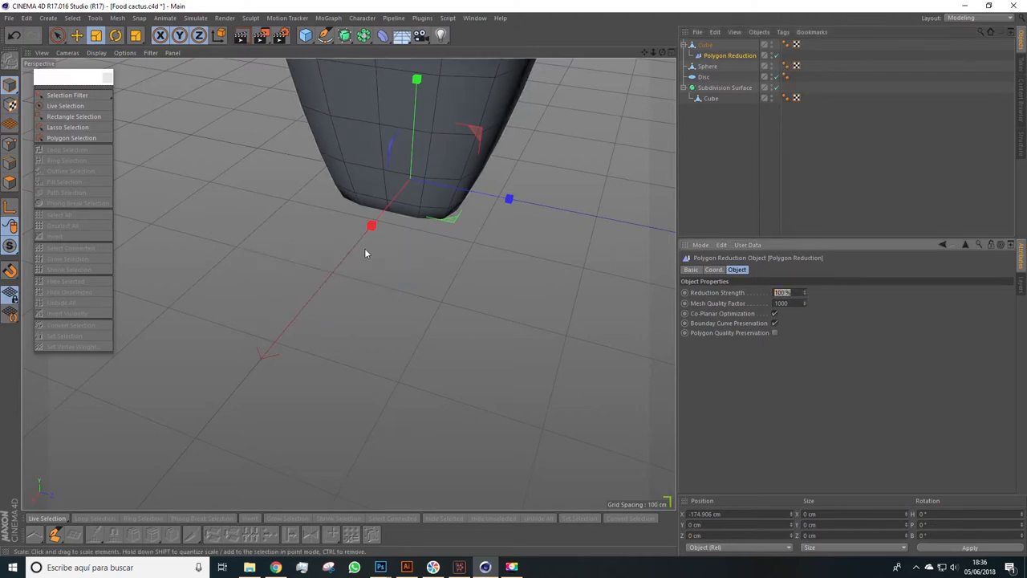
{"action": "left_click_drag", "start_coordinate": [805, 292], "coordinate": [803, 292]}
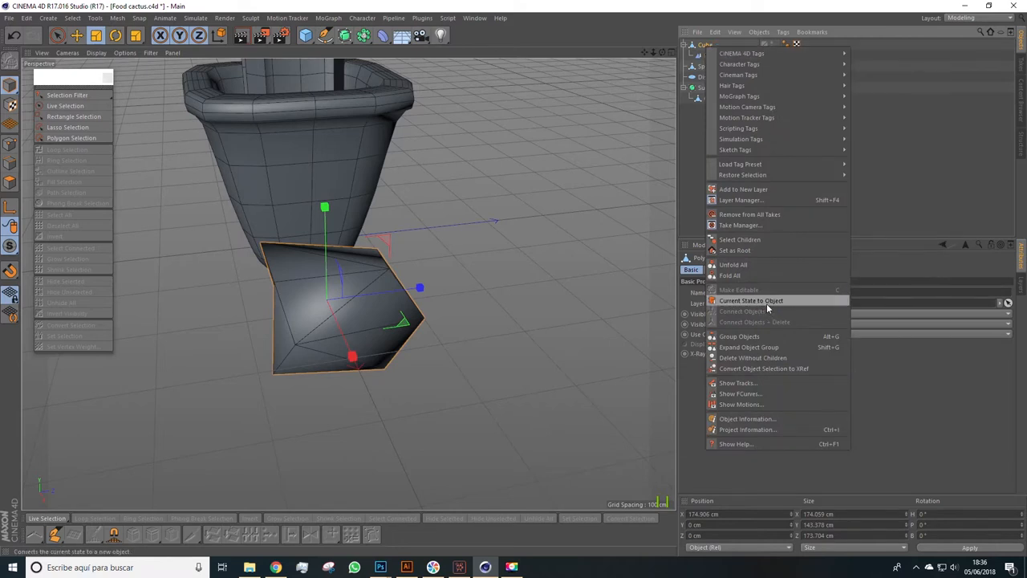
Step: Bake the reduced rock into a standalone mesh, remove the original and place the rock small inside the pot
{"action": "left_click", "coordinate": [751, 300]}
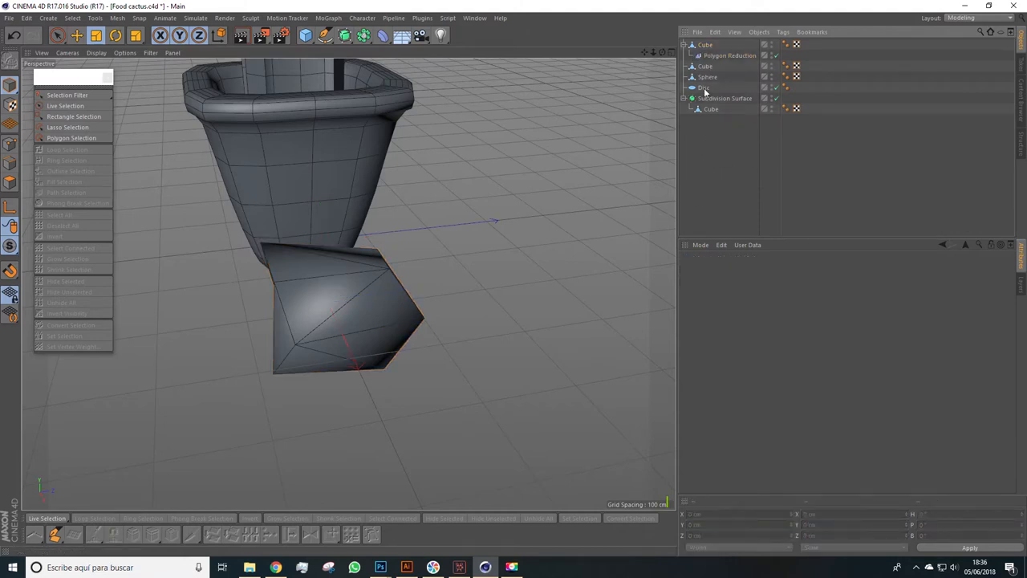
{"action": "left_click", "coordinate": [706, 65]}
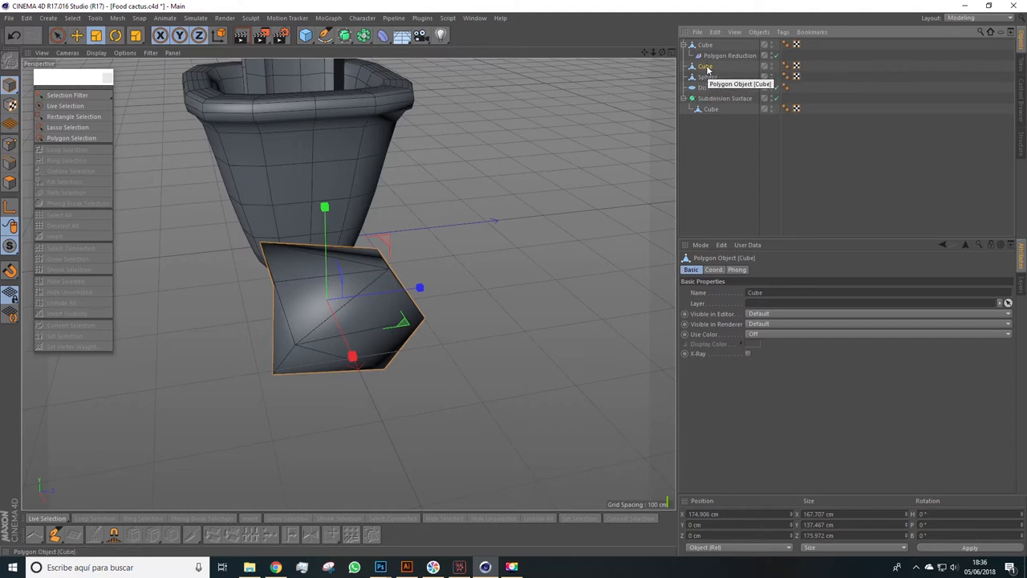
{"action": "left_click", "coordinate": [728, 55]}
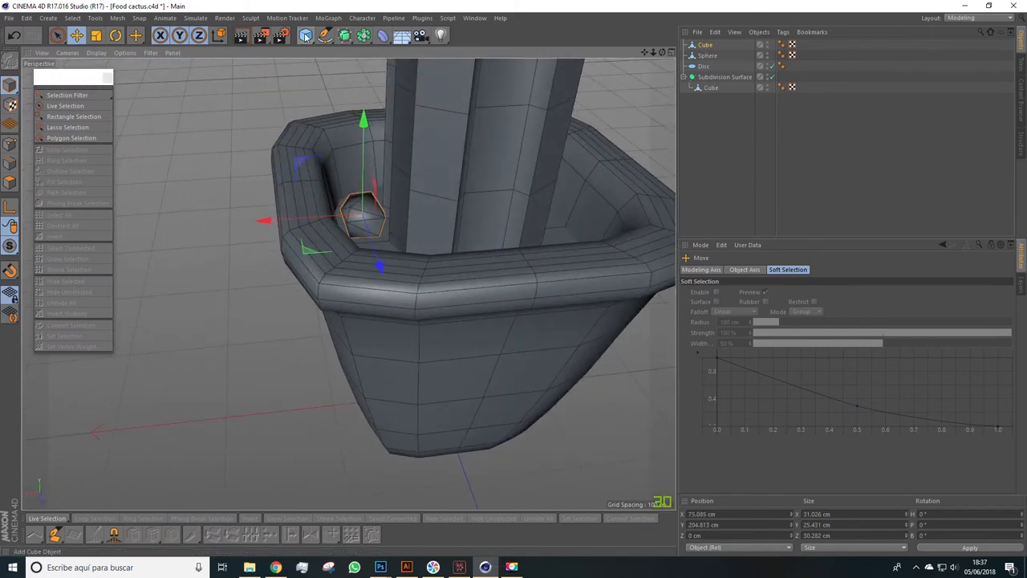
{"action": "left_click", "coordinate": [305, 35]}
{"action": "type", "text": "Piedra"}
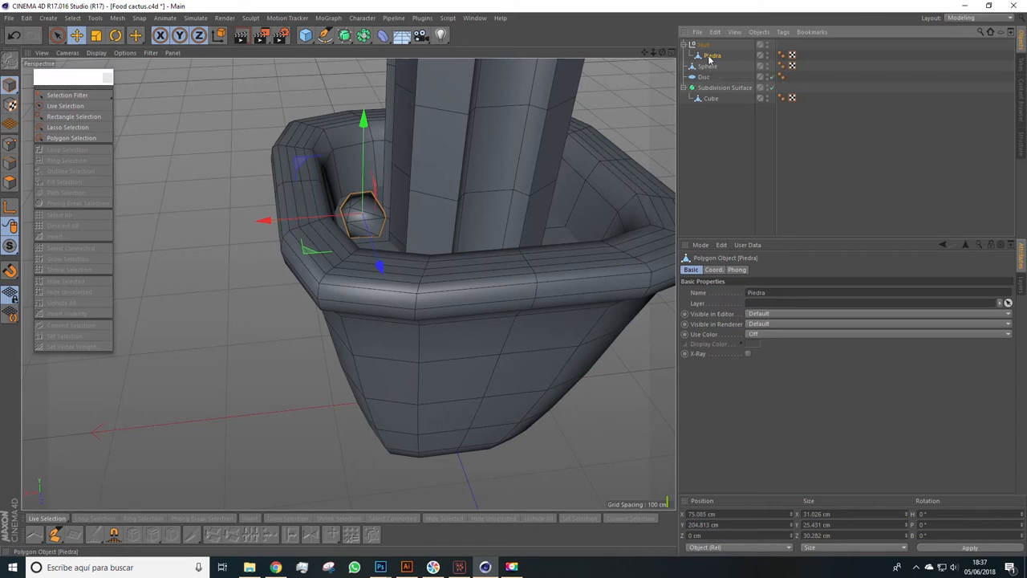
Step: Rename the baked stone object to 'rock' in the Object Manager
{"action": "double_click", "coordinate": [712, 54]}
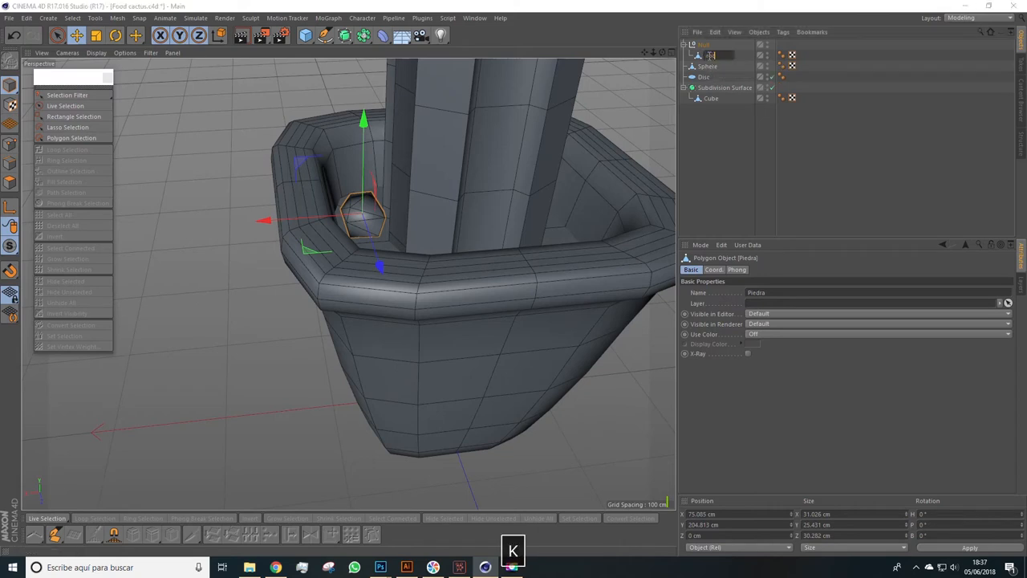
{"action": "type", "text": "rock"}
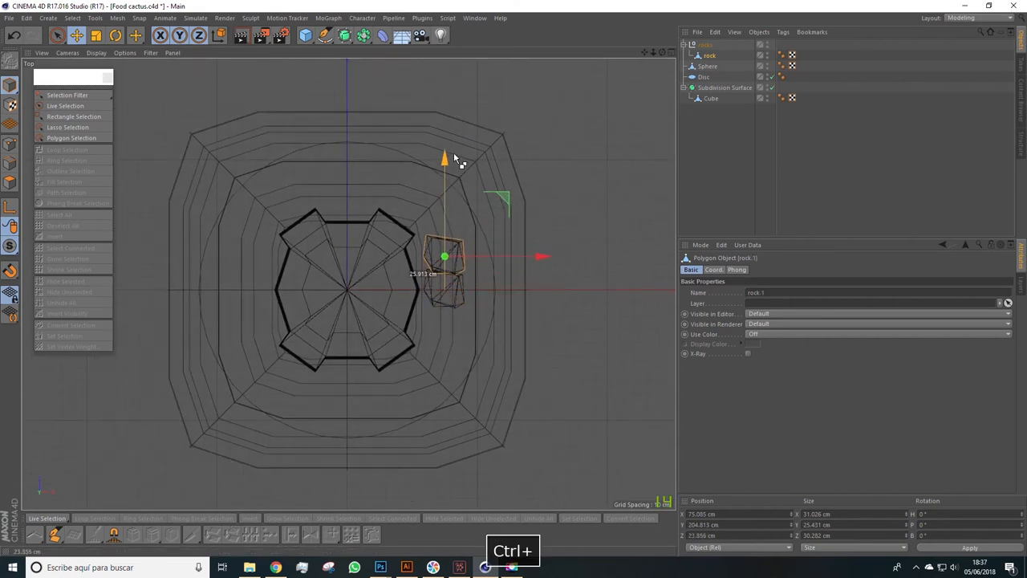
Step: Ctrl-drag a copy of the rock to a new spot in the pot and rotate it to a different angle
{"action": "left_click_drag", "start_coordinate": [443, 257], "coordinate": [443, 237]}
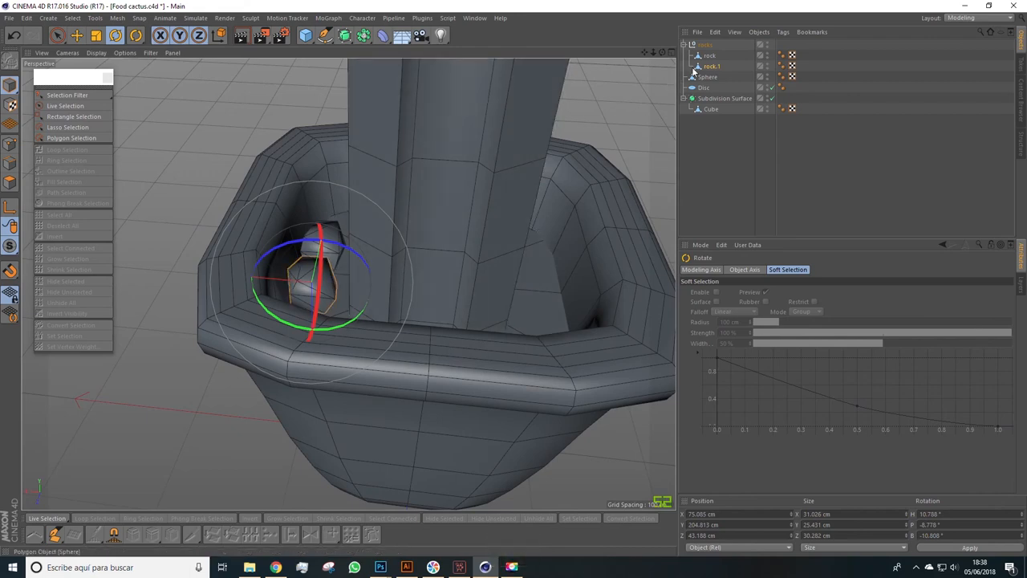
{"action": "left_click", "coordinate": [711, 54]}
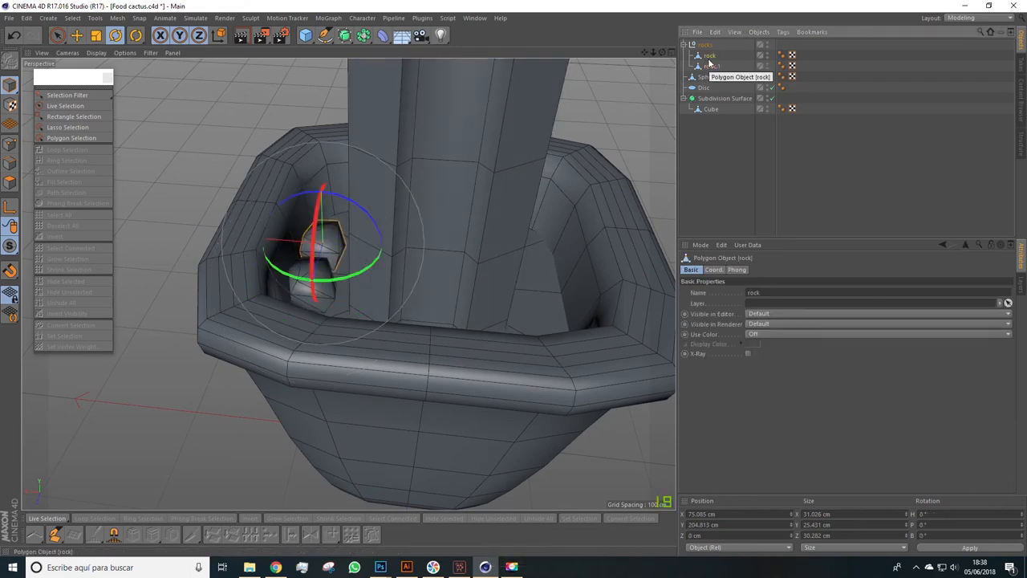